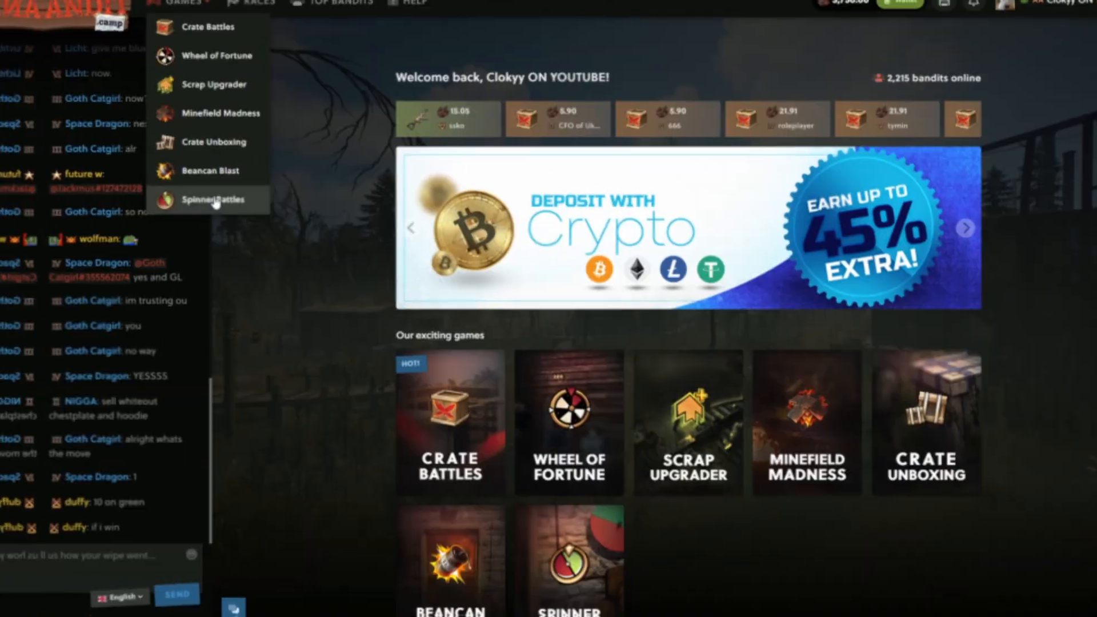
Create and roll a four-player 150-scrap spinner battle from the Spinner Battles page
left_click(213, 199)
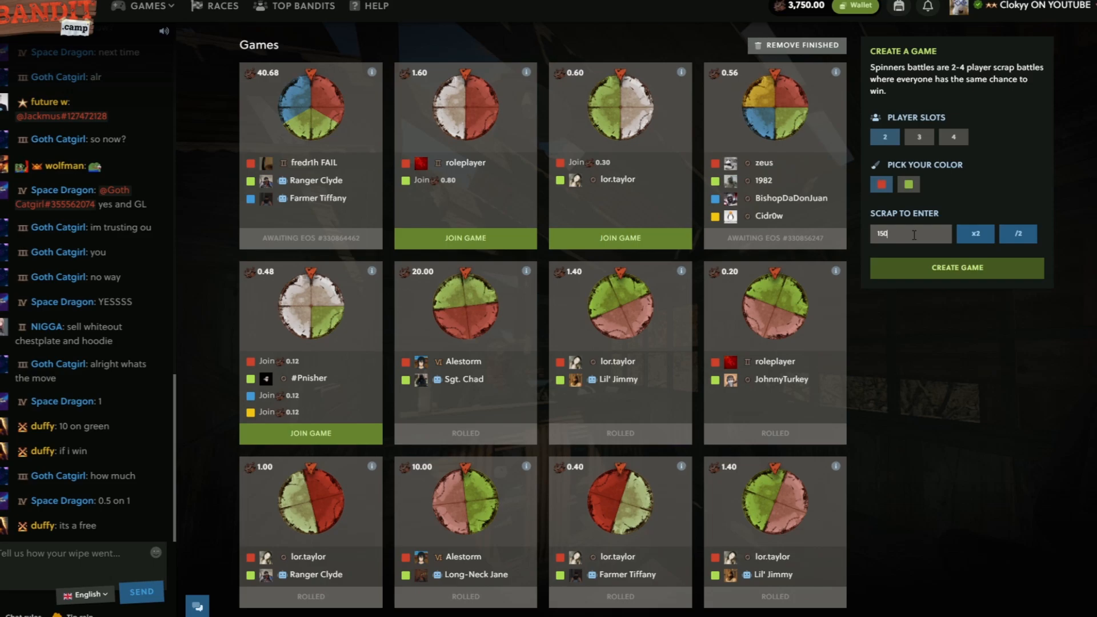
left_click(951, 137)
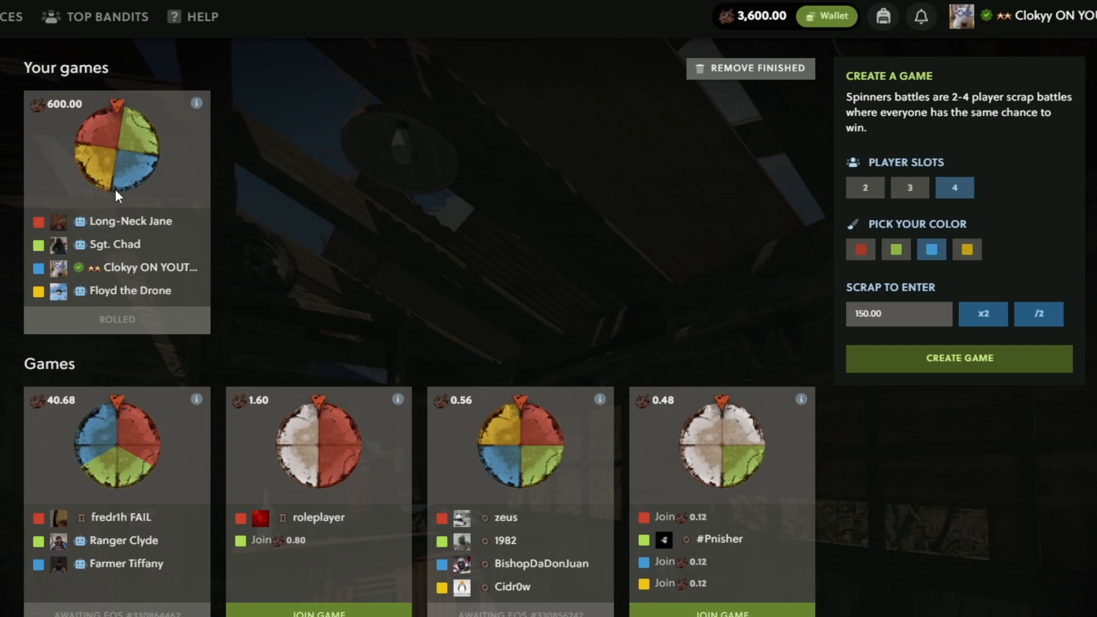
left_click(898, 313)
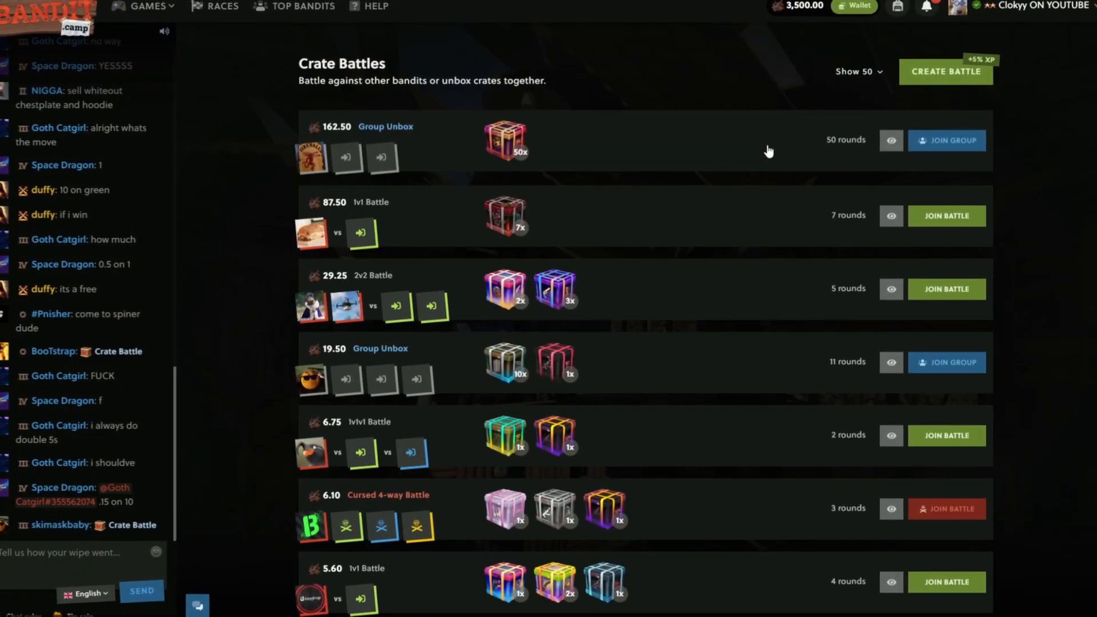
Create a 600-scrap 2v2 battle with two Flex crates and call a bandit to fill slots
left_click(945, 71)
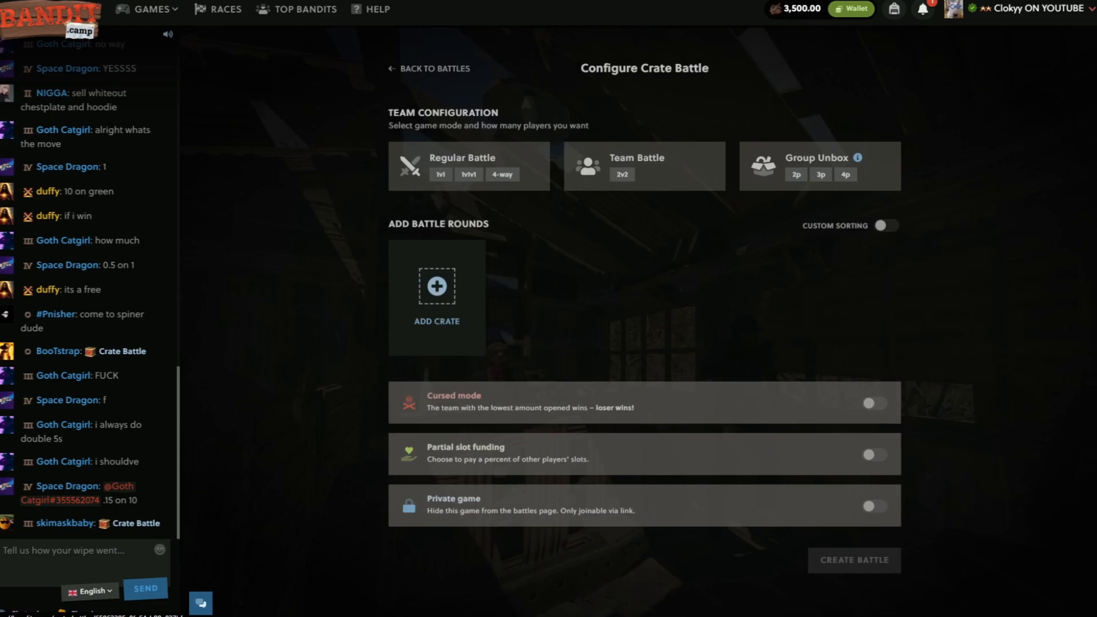
left_click(435, 287)
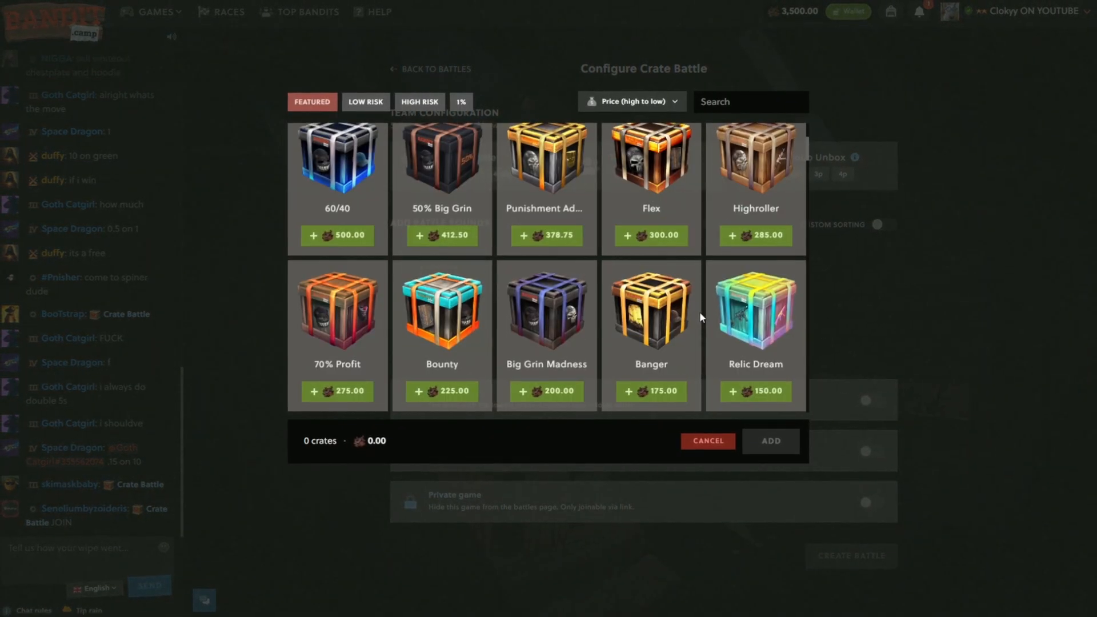
left_click(650, 235)
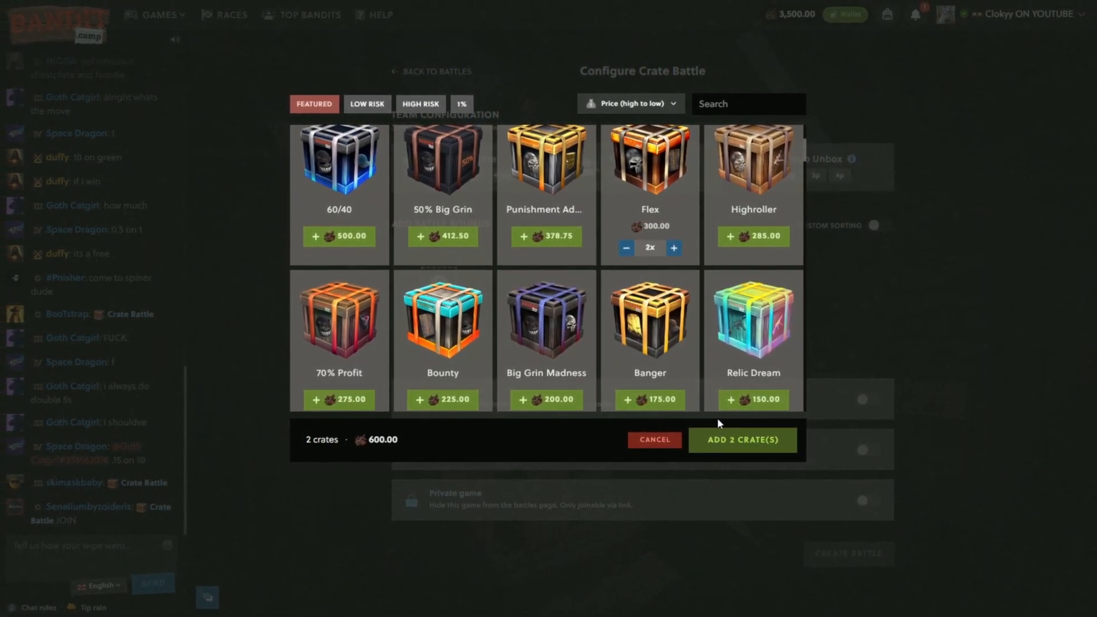
left_click(741, 440)
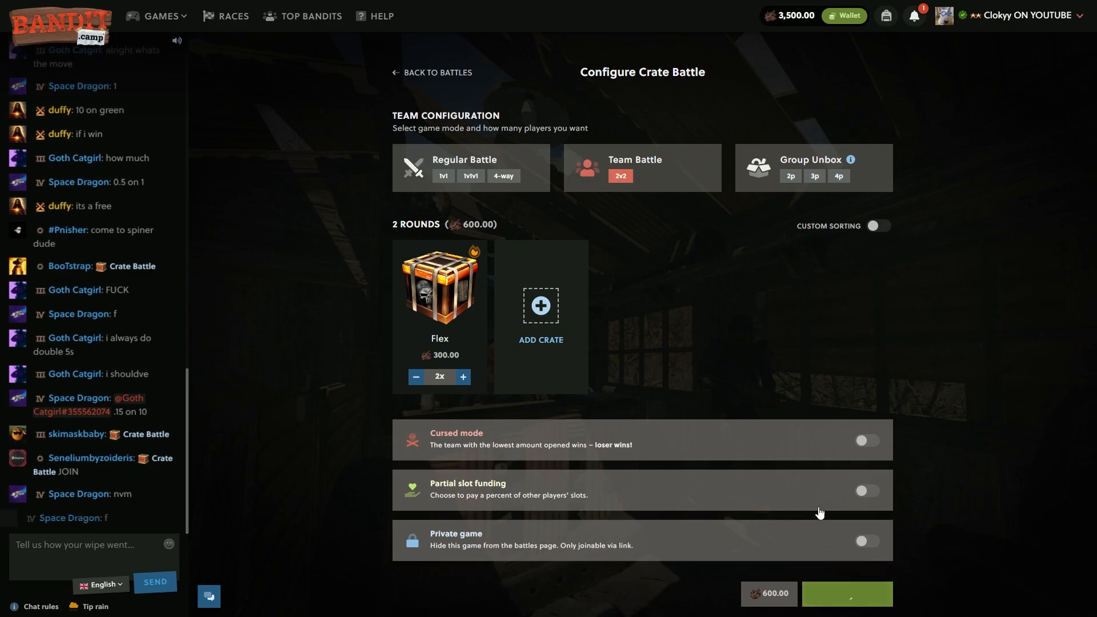
left_click(847, 593)
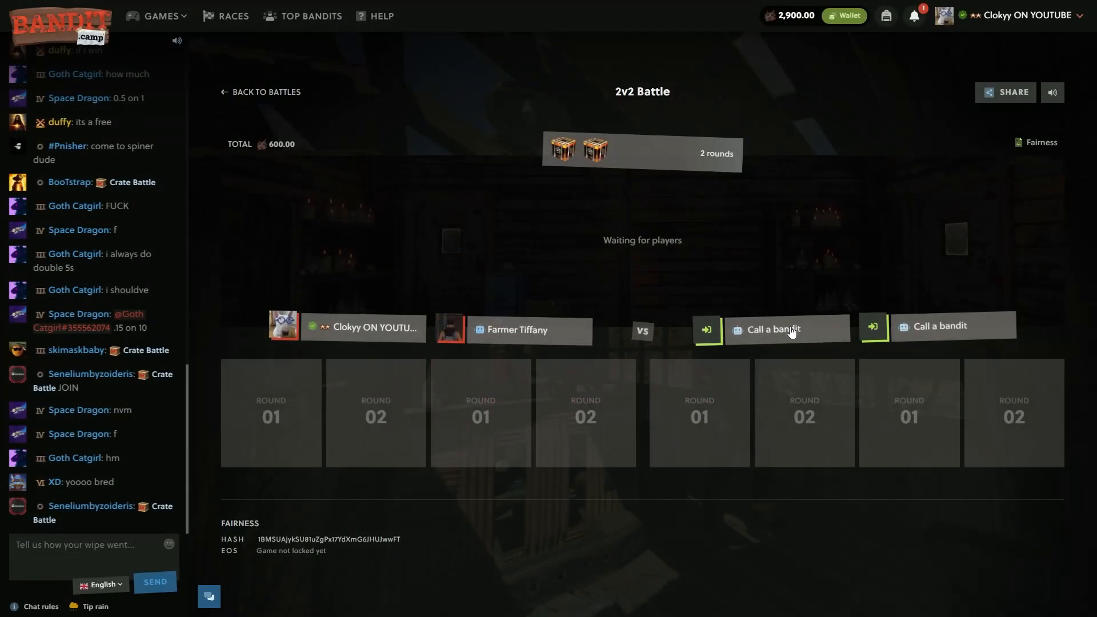
left_click(590, 150)
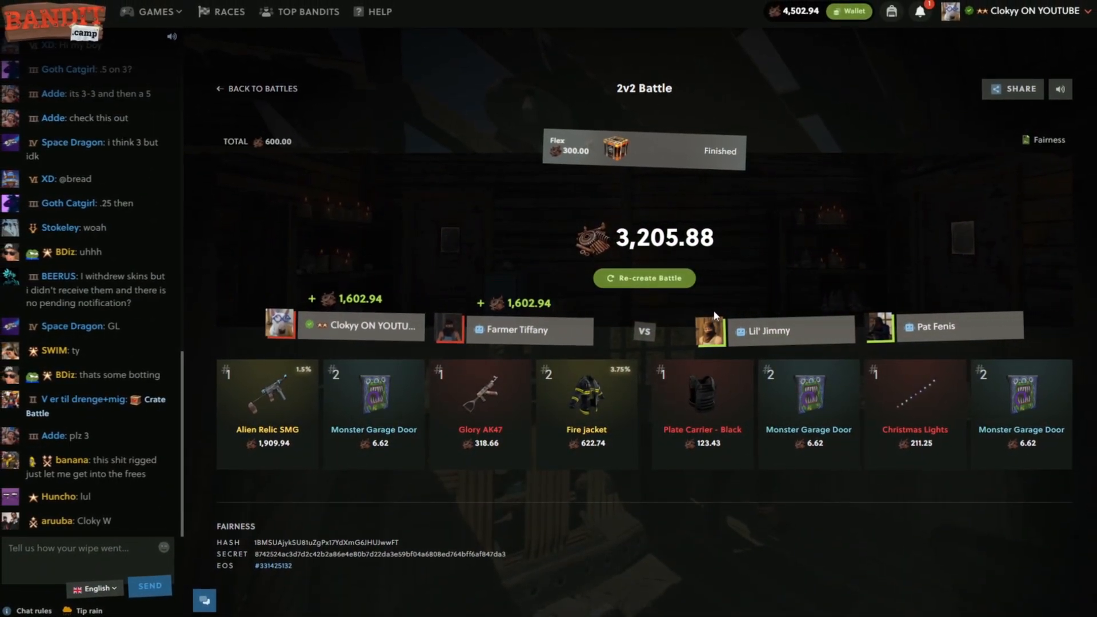
Re-create the 2v2 Flex battle and fill the empty opponent slots with bots
left_click(643, 277)
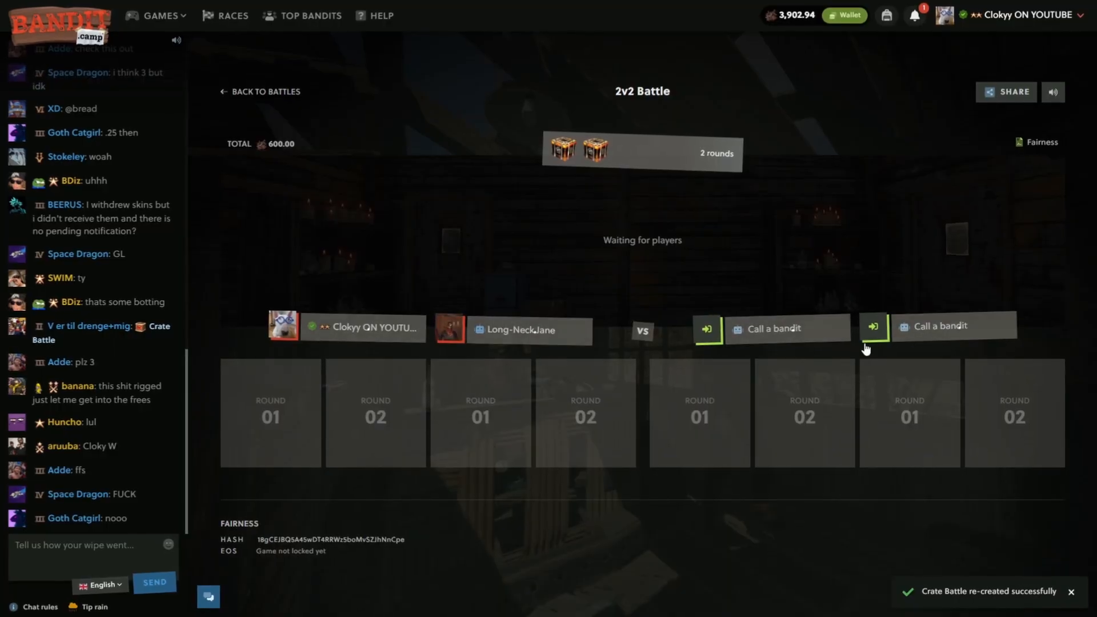
left_click(568, 149)
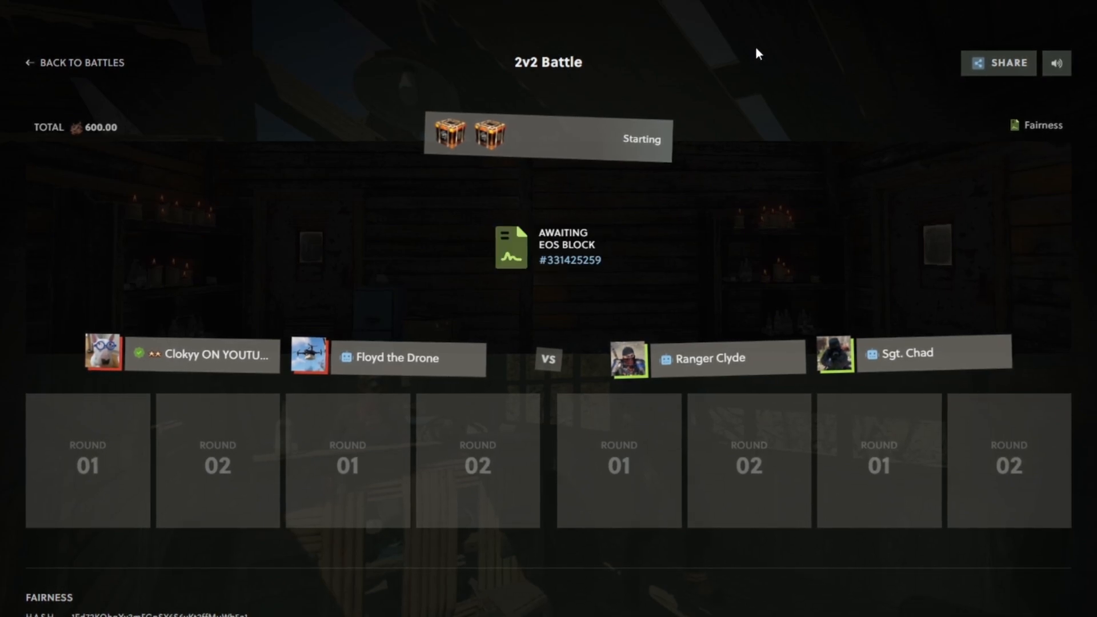
mouse_move(663, 273)
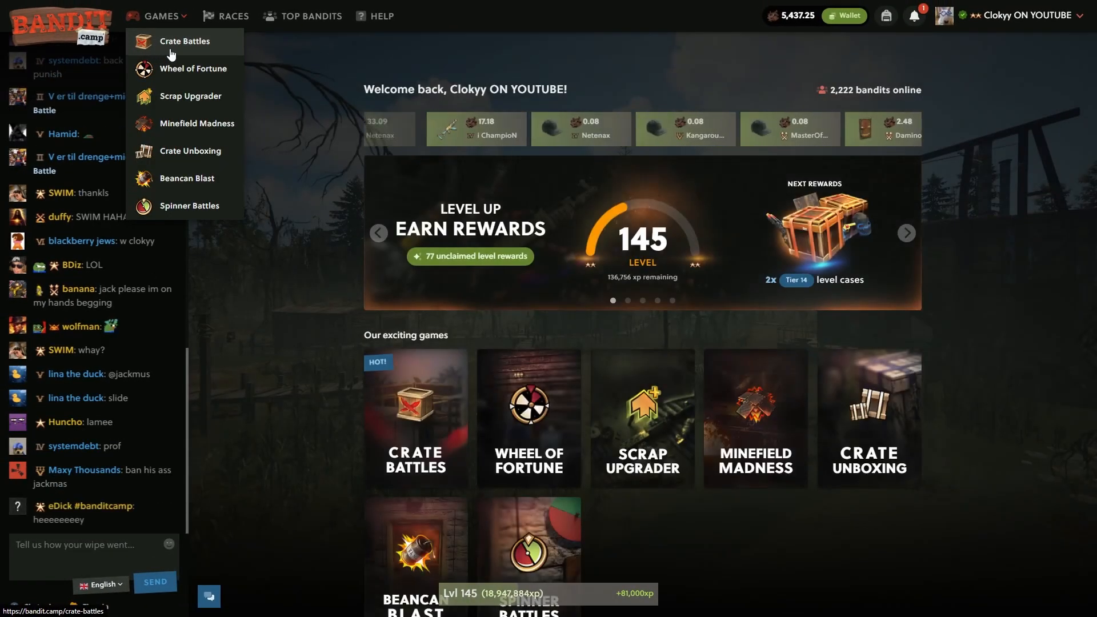
Create further four-player spinner battles with scrap amounts such as 289 and 300
left_click(188, 204)
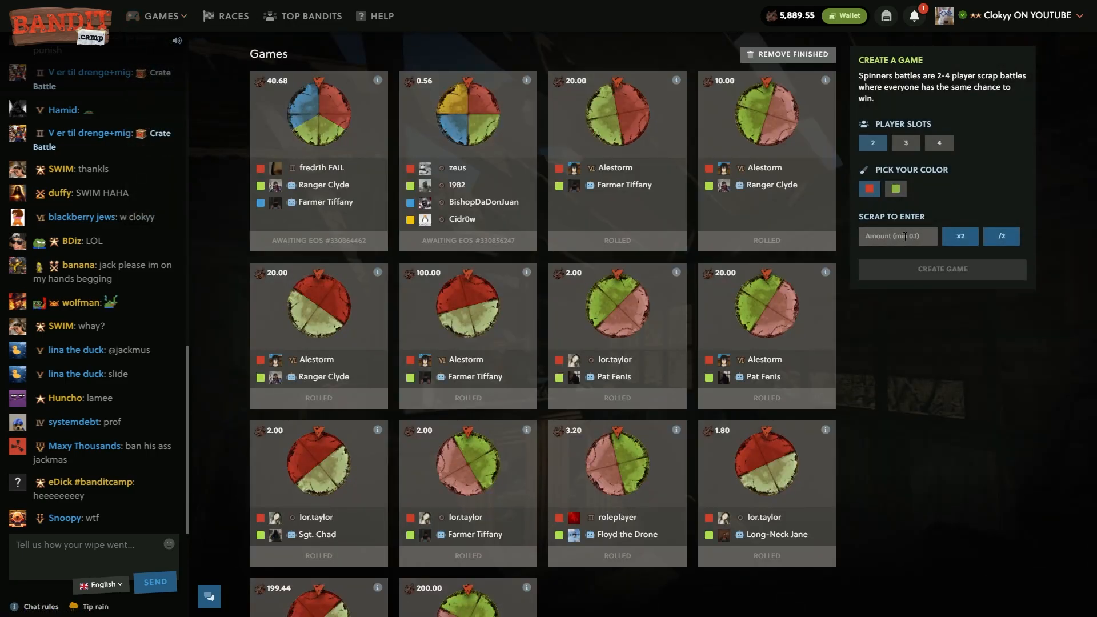
type("289.55")
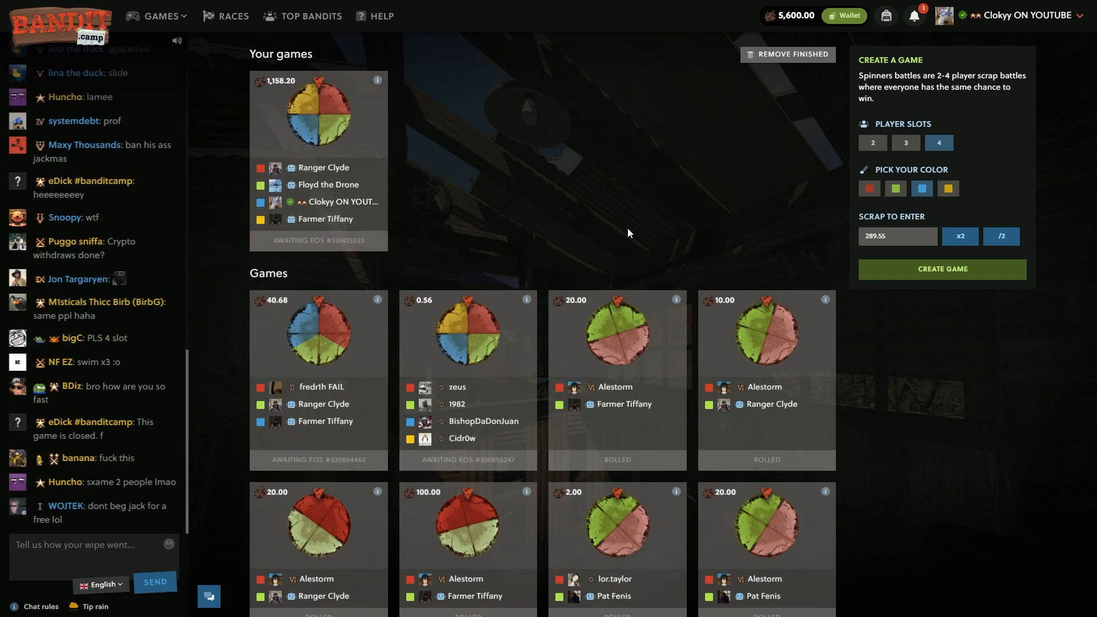
scroll("down", 3)
type("300")
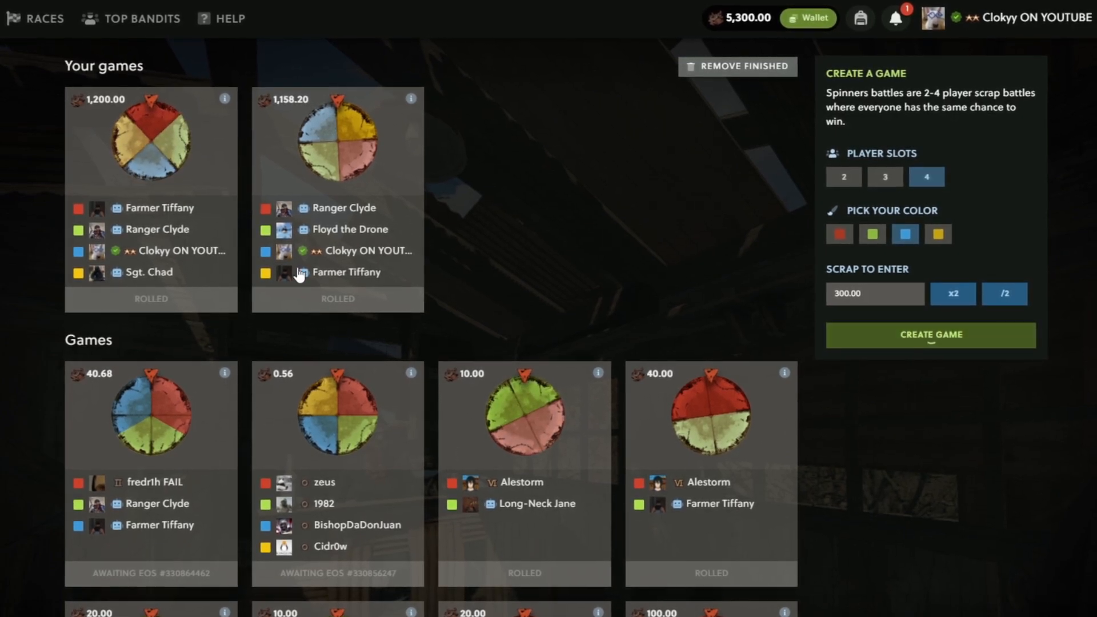
left_click(928, 335)
type("500")
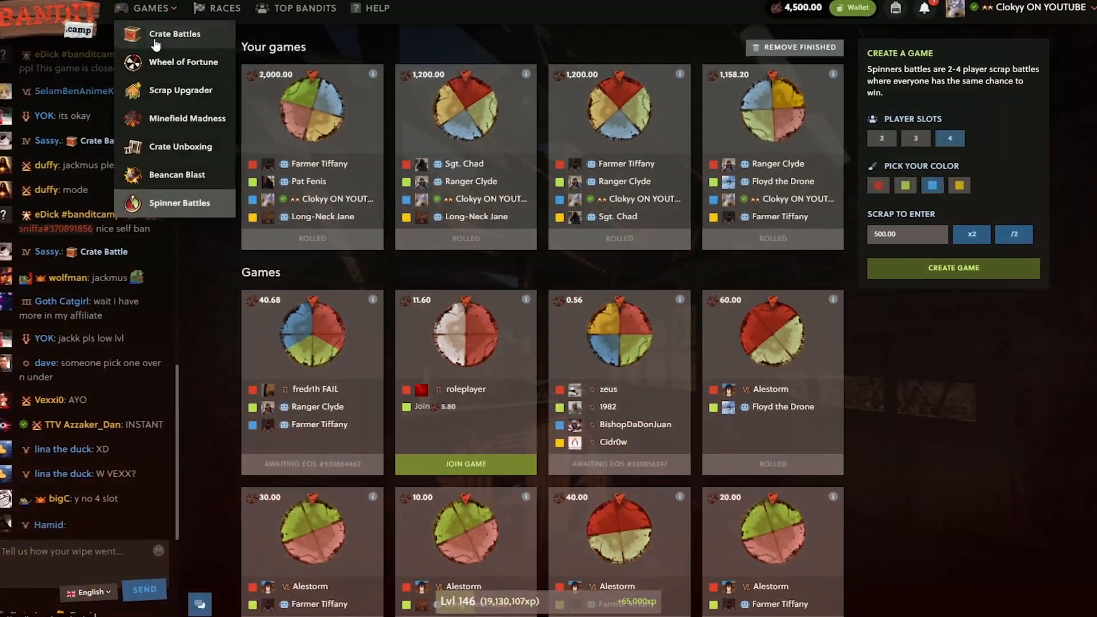
Create a 1,325-scrap 2v2 crate battle with two Banger, a Flex and a Dealer crate
left_click(175, 33)
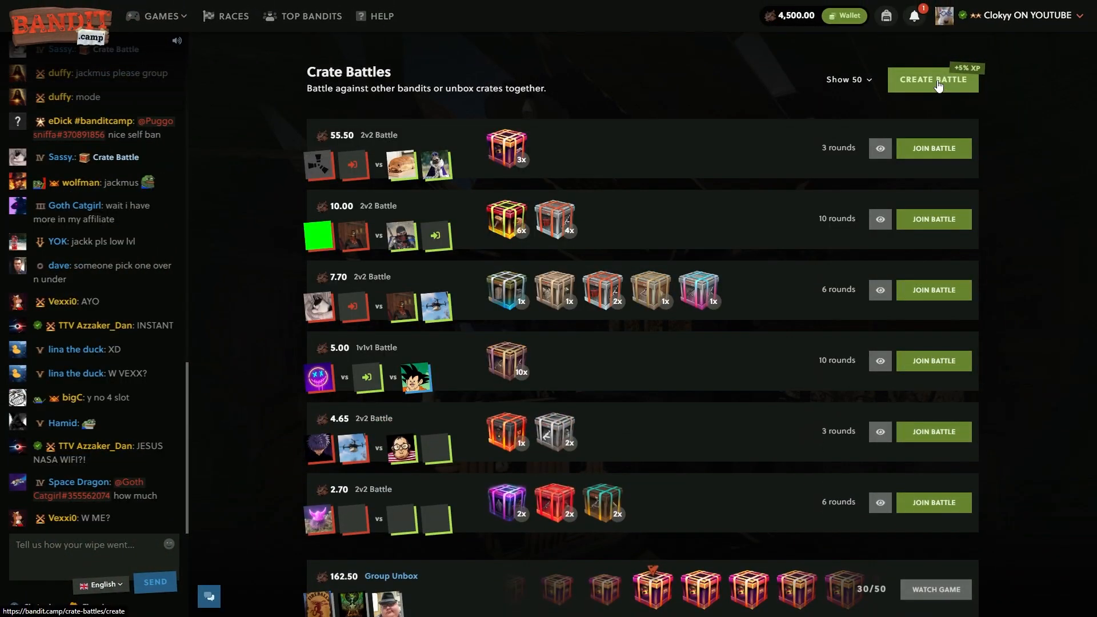
left_click(932, 80)
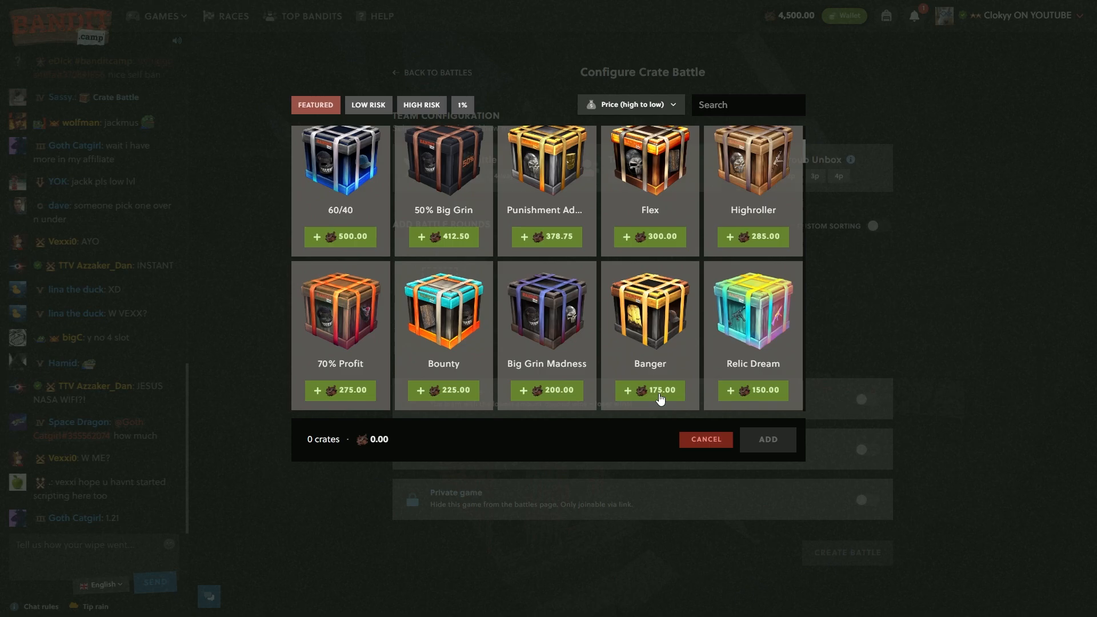
left_click(627, 391)
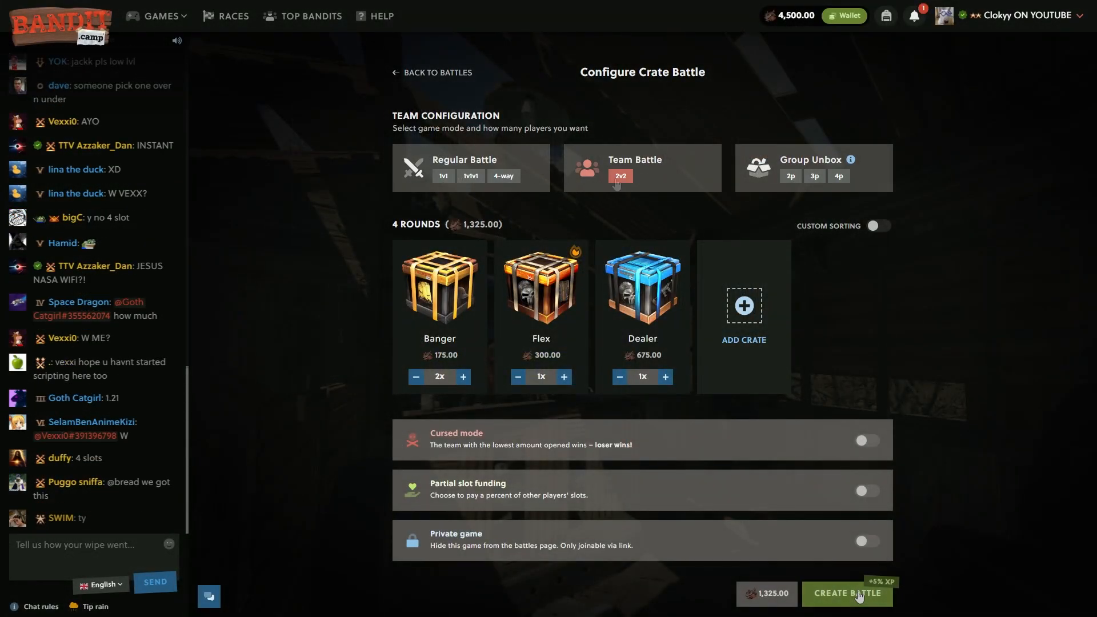
left_click(845, 593)
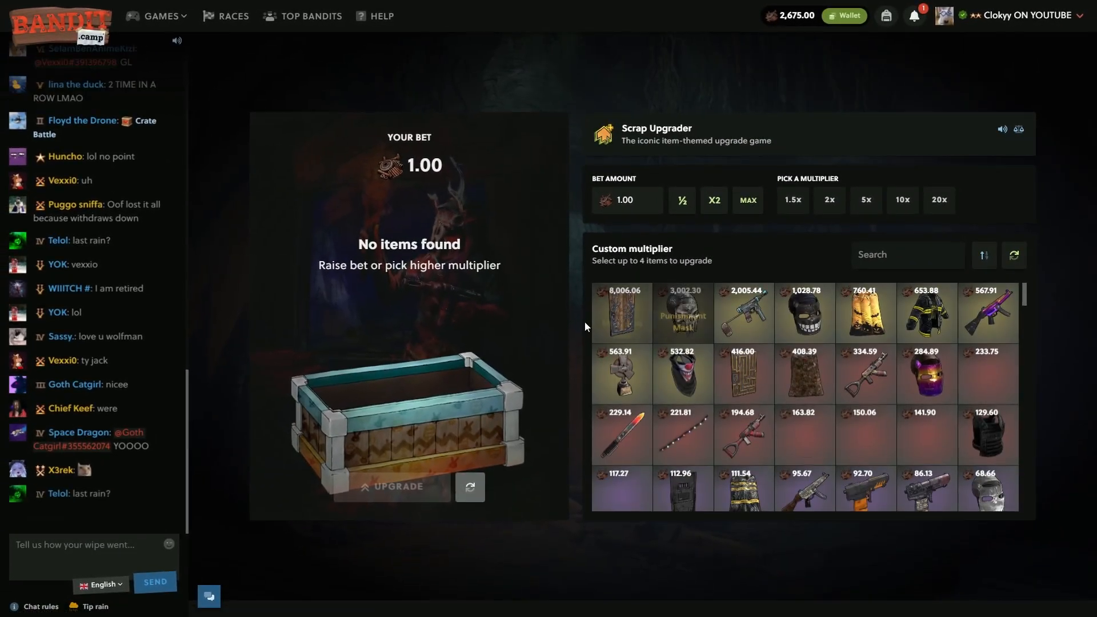
Roll upgrades: 275 toward the 2,005.44 item, then 200 toward the 1,028.78 mask
left_click(742, 311)
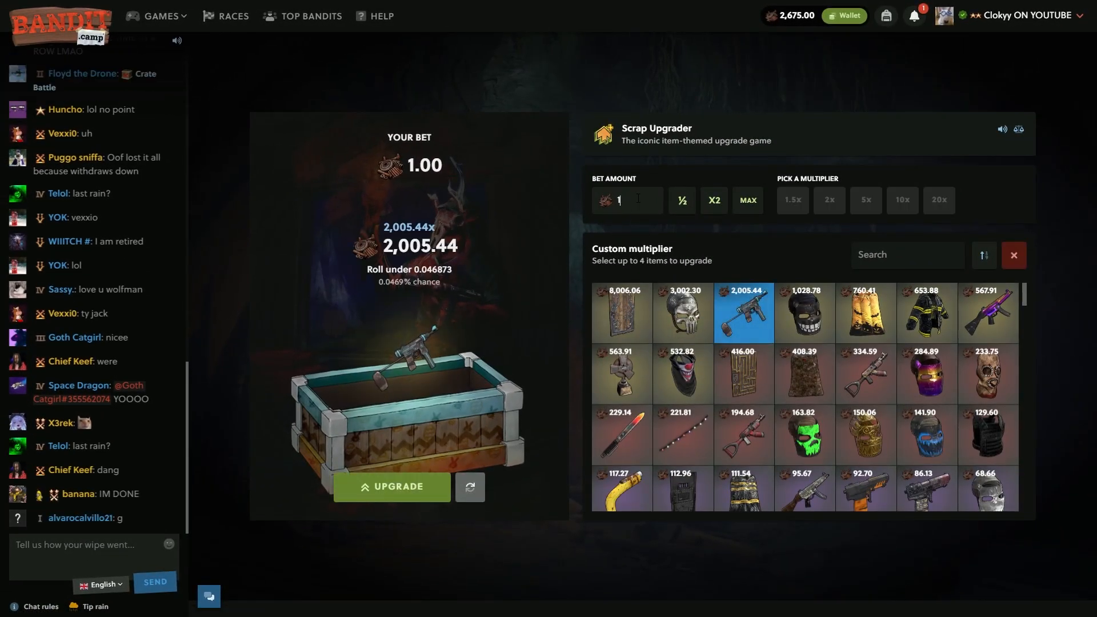
type("275")
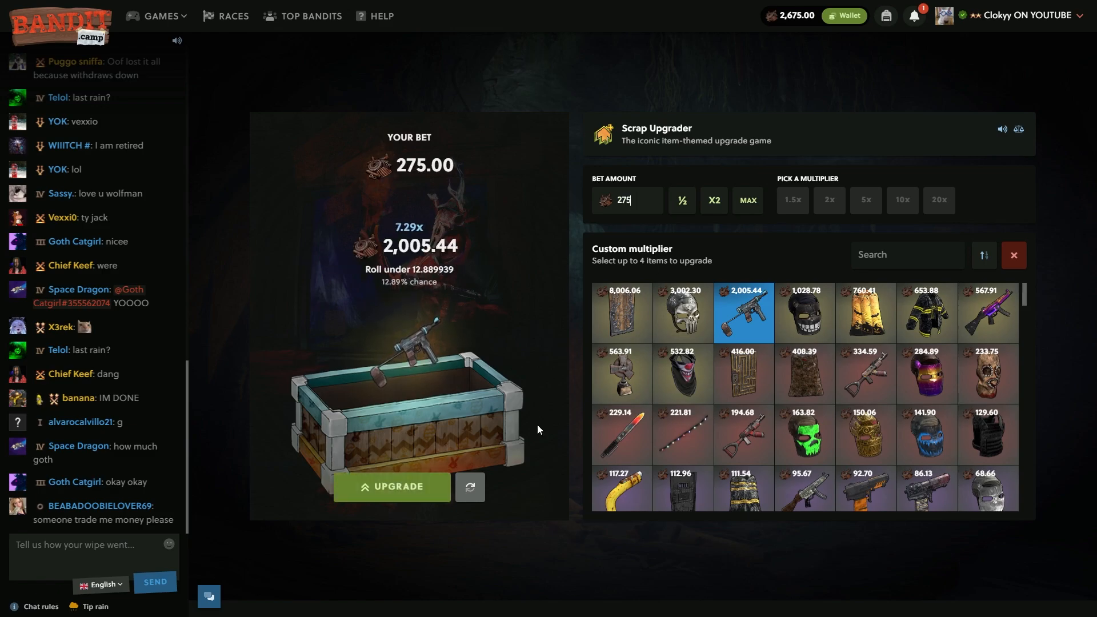
left_click(390, 487)
type("200")
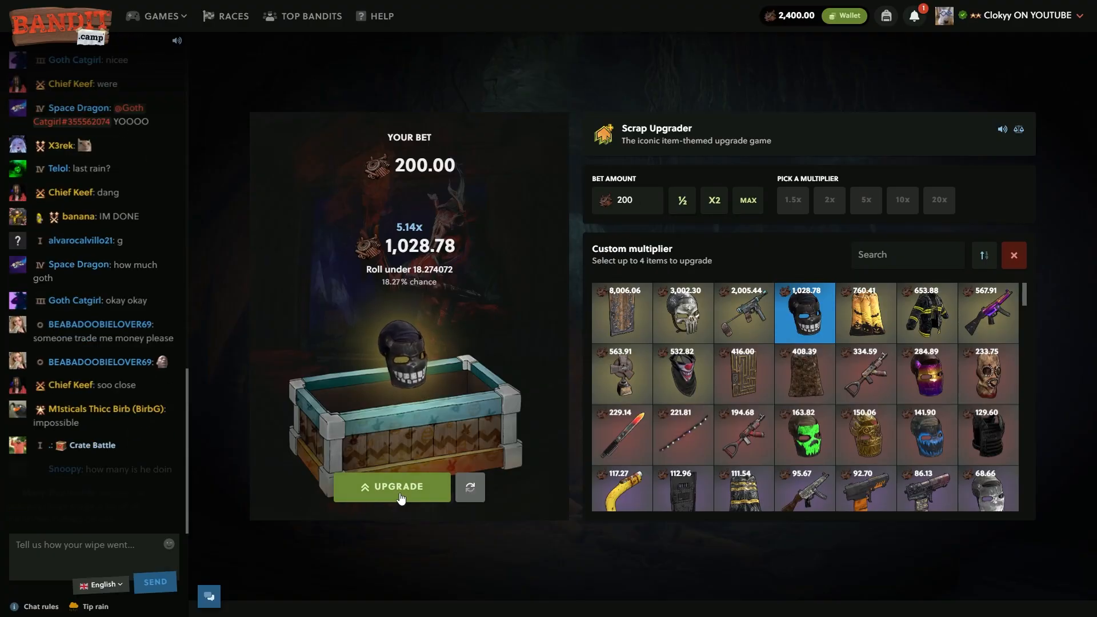
left_click(391, 486)
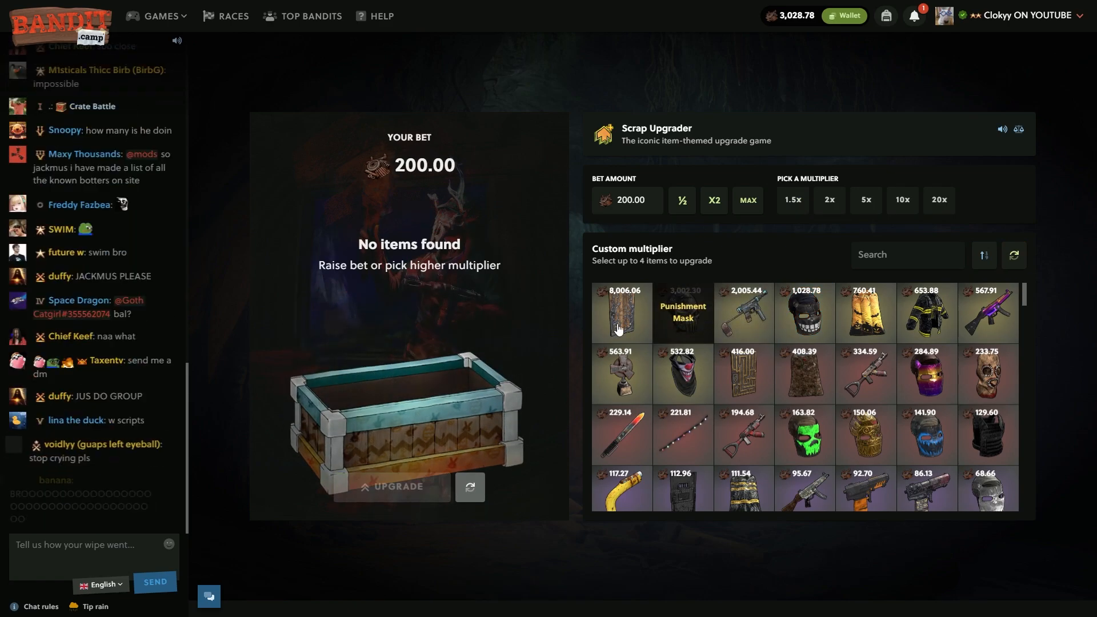
Roll a 350-scrap upgrade toward the 3,002.30 Punishment Mask at 10.96% chance
left_click(682, 313)
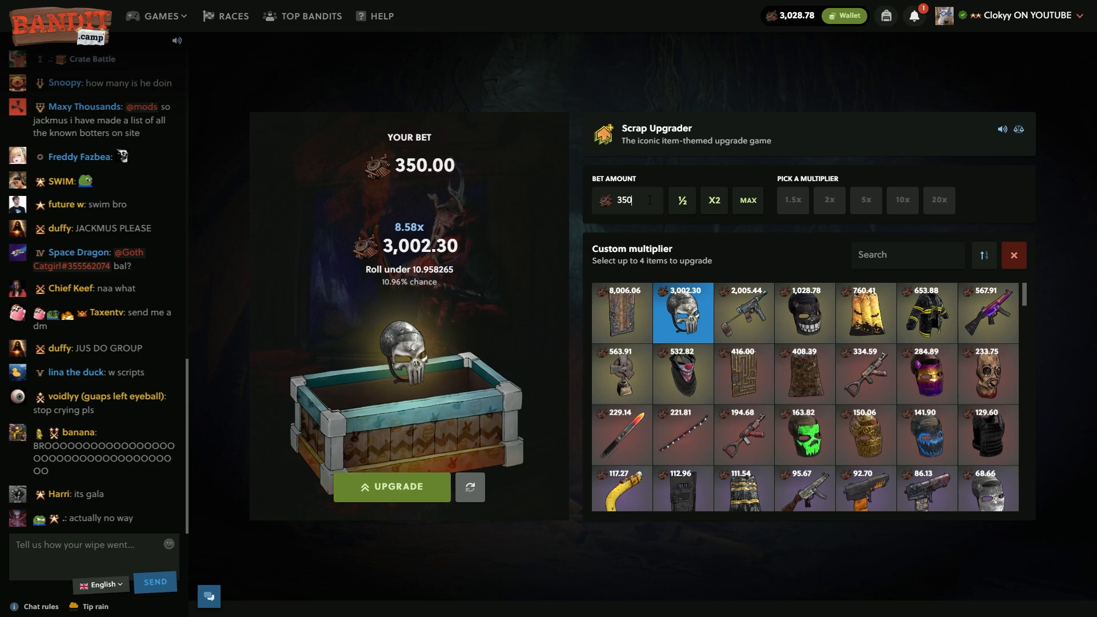
left_click(390, 487)
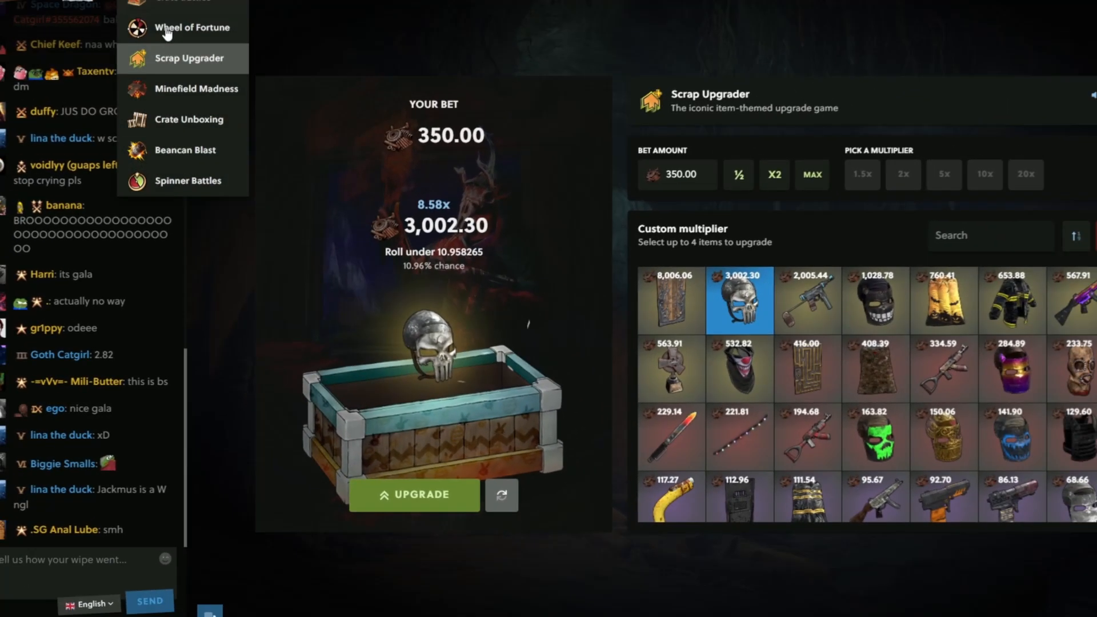
left_click(185, 181)
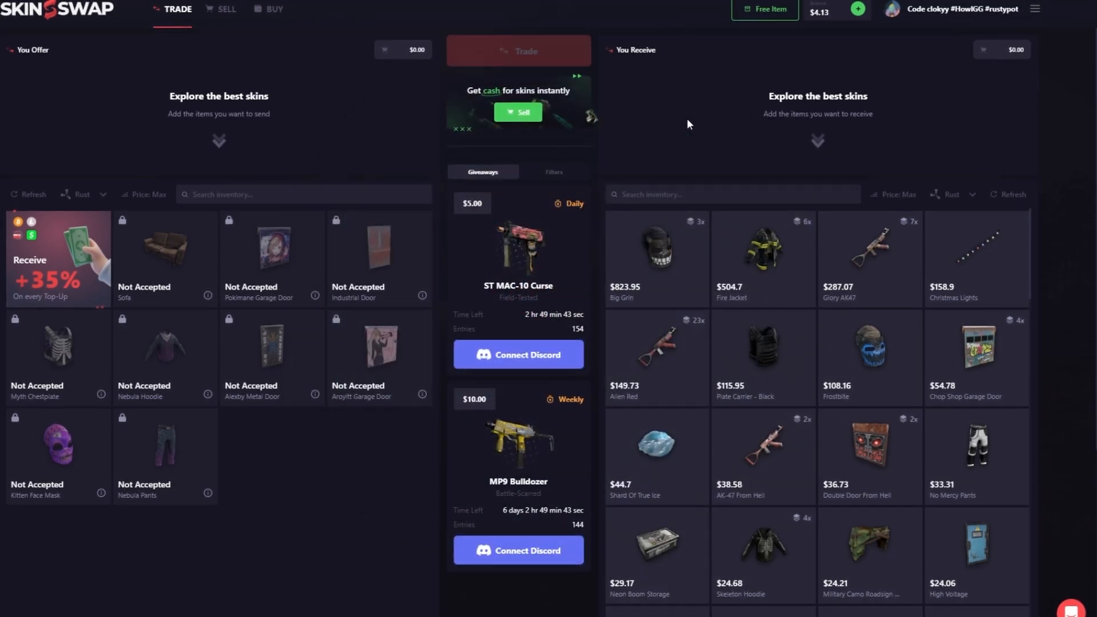
mouse_move(225, 14)
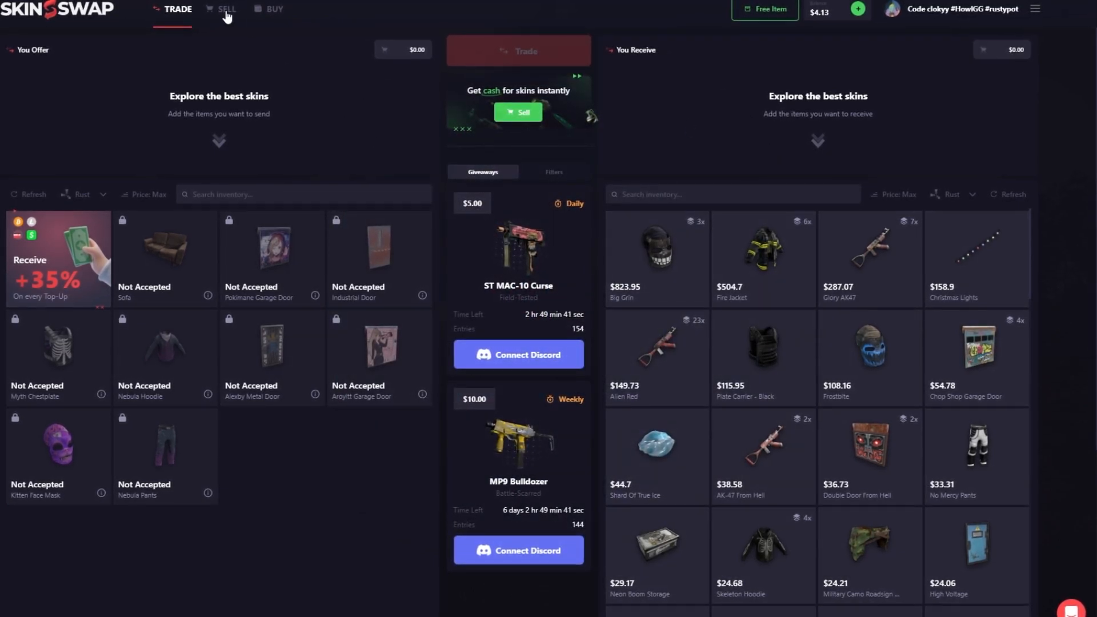
Switch to SkinSwap's sell page listing PayPal and crypto cash-out methods
left_click(227, 9)
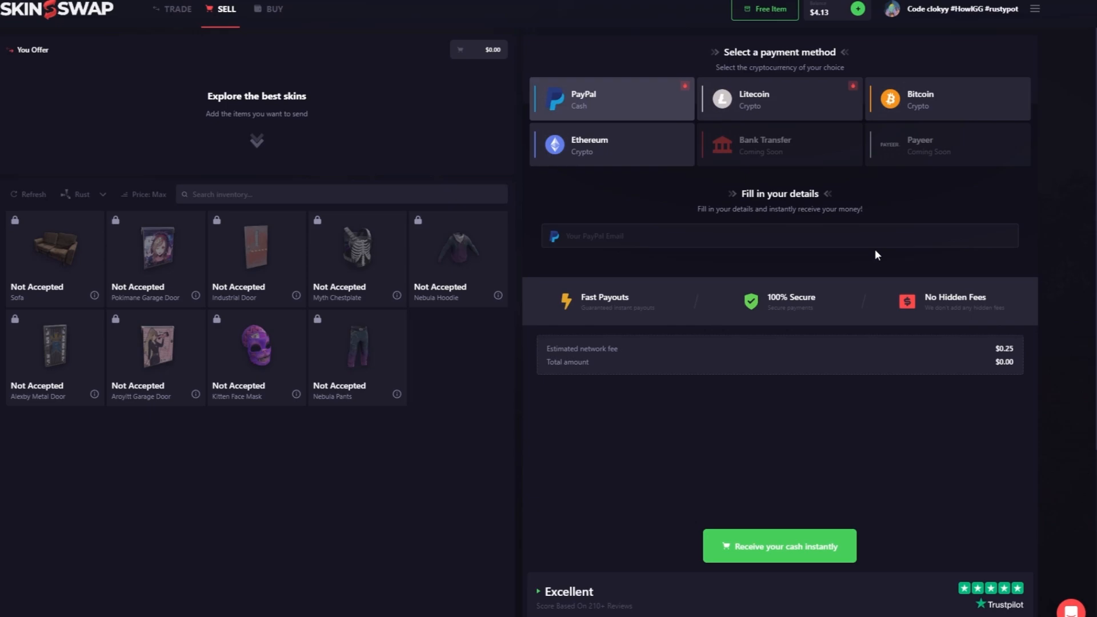
mouse_move(794, 312)
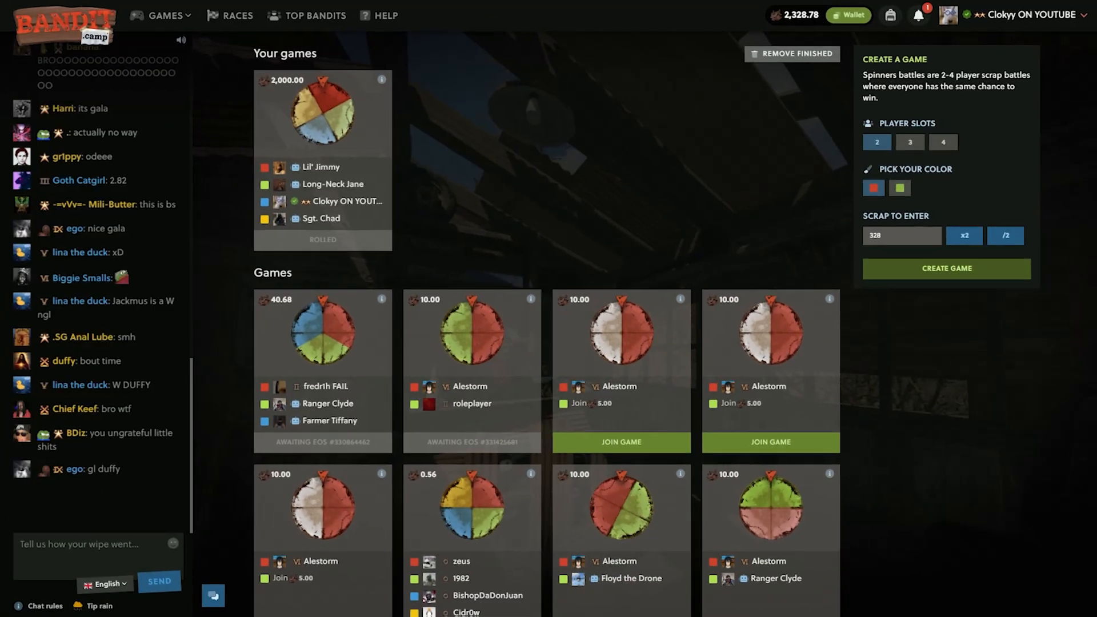
Start configuring a new crate battle with the crate selection list shown
left_click(943, 142)
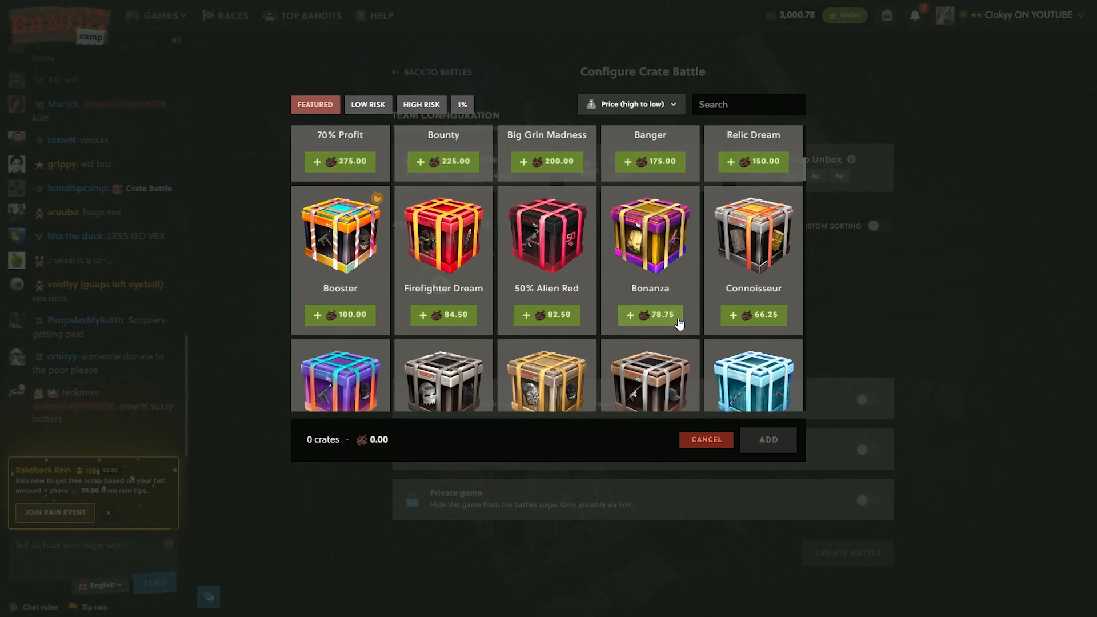
Add the crates and create the 544-scrap 2v2 battle, lost to the opposing team
left_click(441, 318)
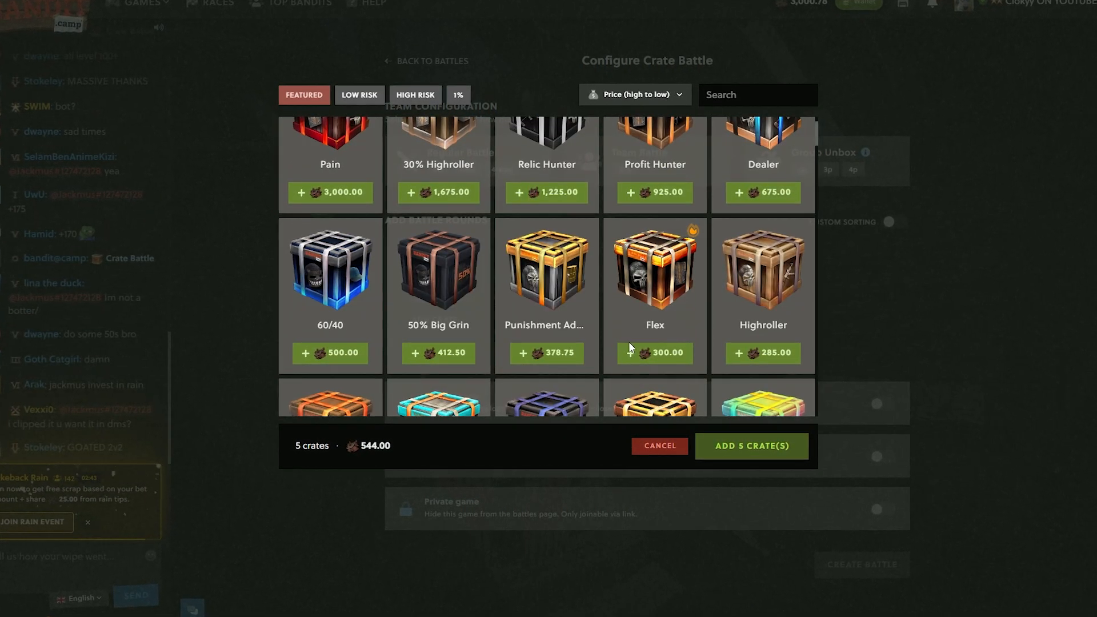
left_click(751, 445)
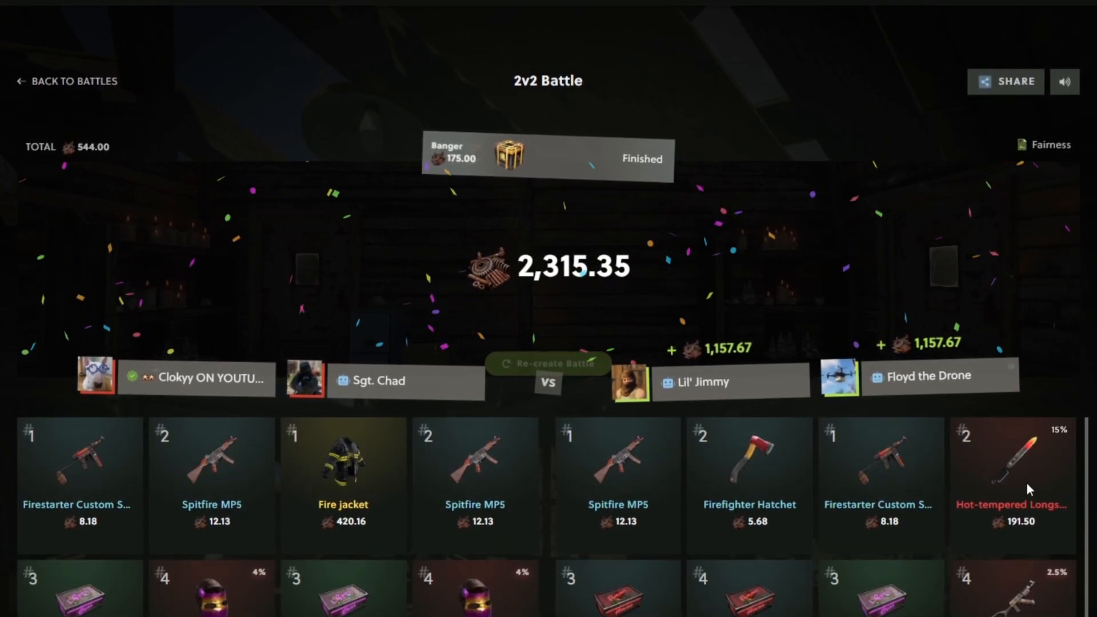
Leave the finished 2v2 battle and return to the Spinner Battles lobby
left_click(547, 363)
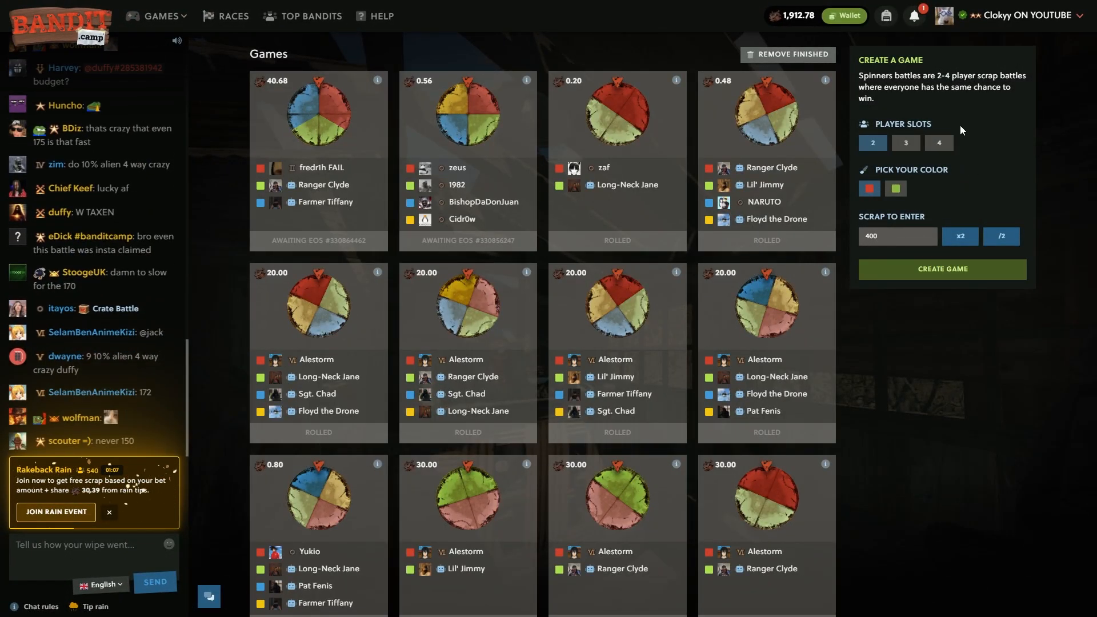
Create a four-player 400-scrap spinner battle worth 1,600, then return to the games list
left_click(938, 142)
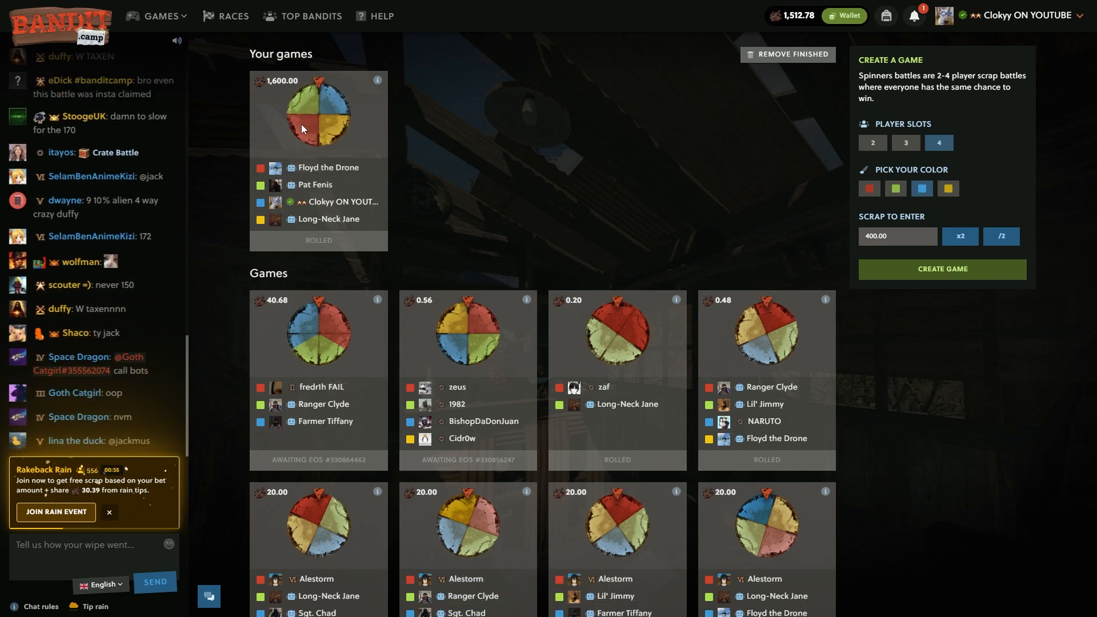
scroll("down", 3)
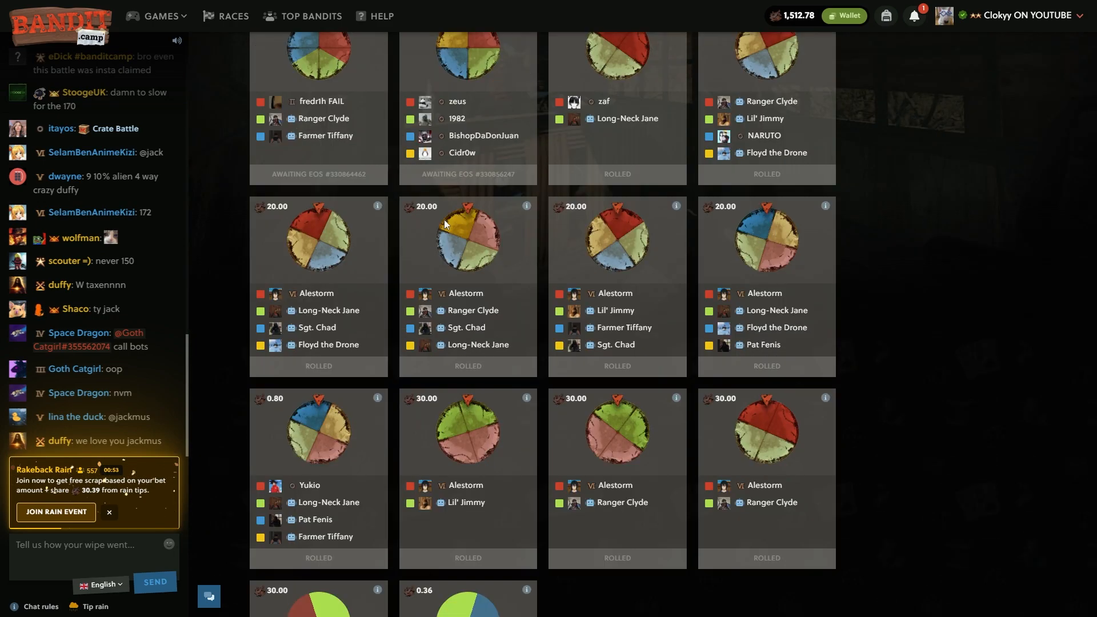
left_click(158, 15)
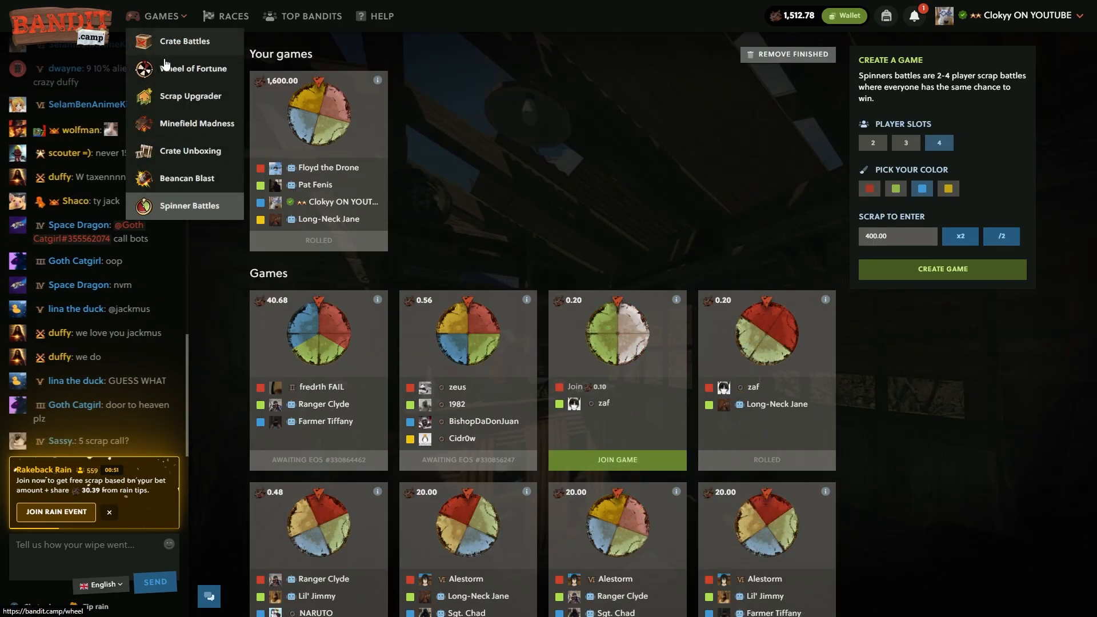
Win a 200-scrap upgrade toward the 1,789.19 target in Scrap Upgrader
left_click(189, 96)
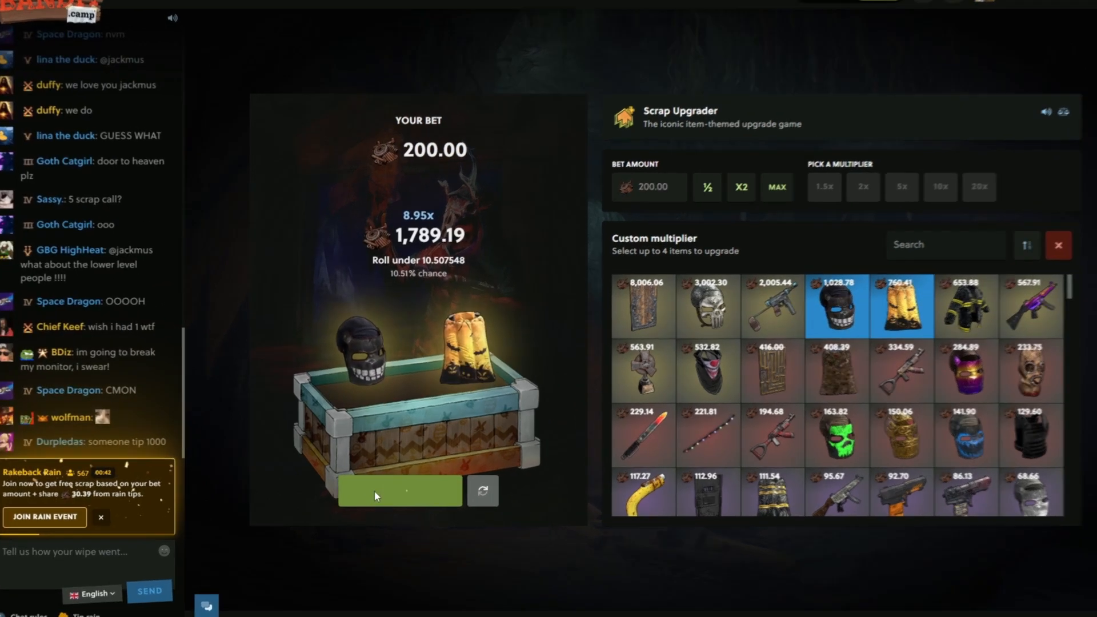
left_click(400, 490)
type("312.78")
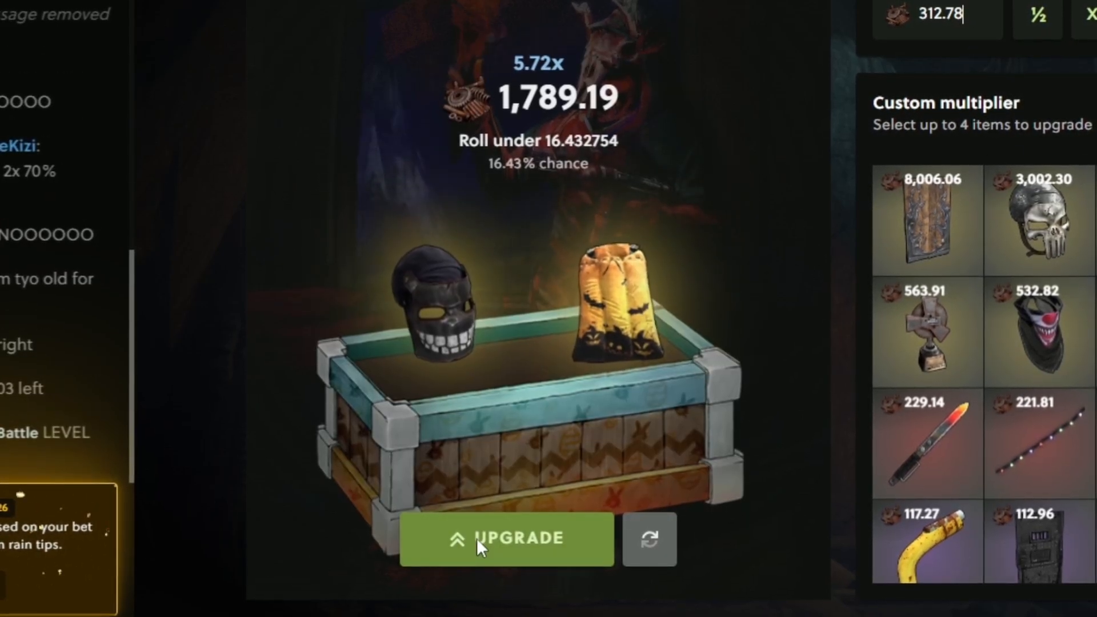
left_click(506, 538)
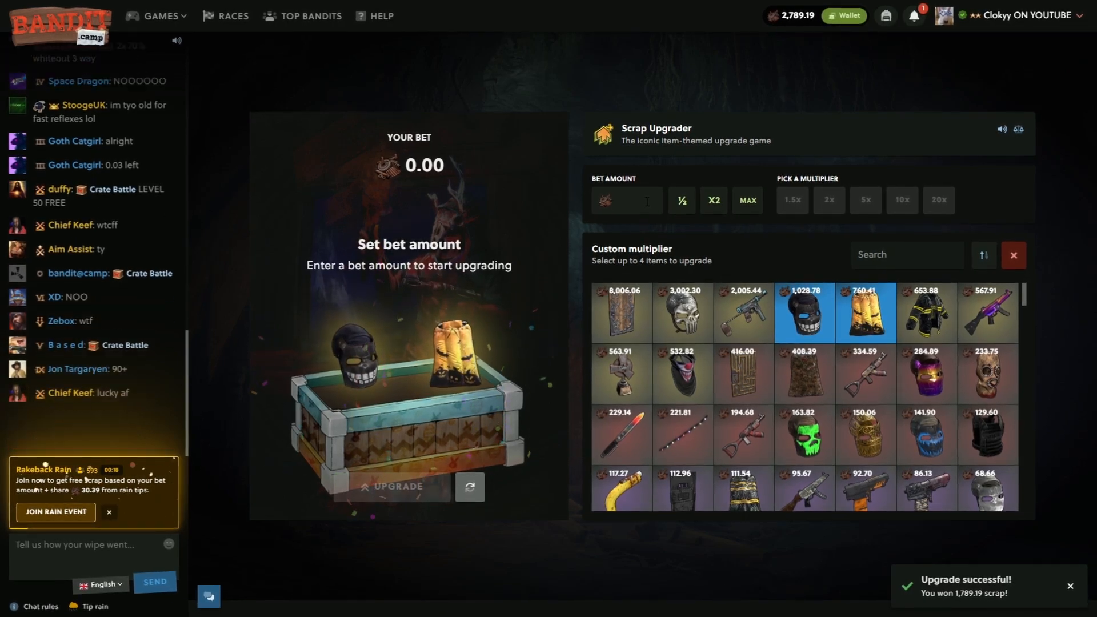
Lose a 289.19-scrap upgrade, leaving the balance at 2,500
type("289.19")
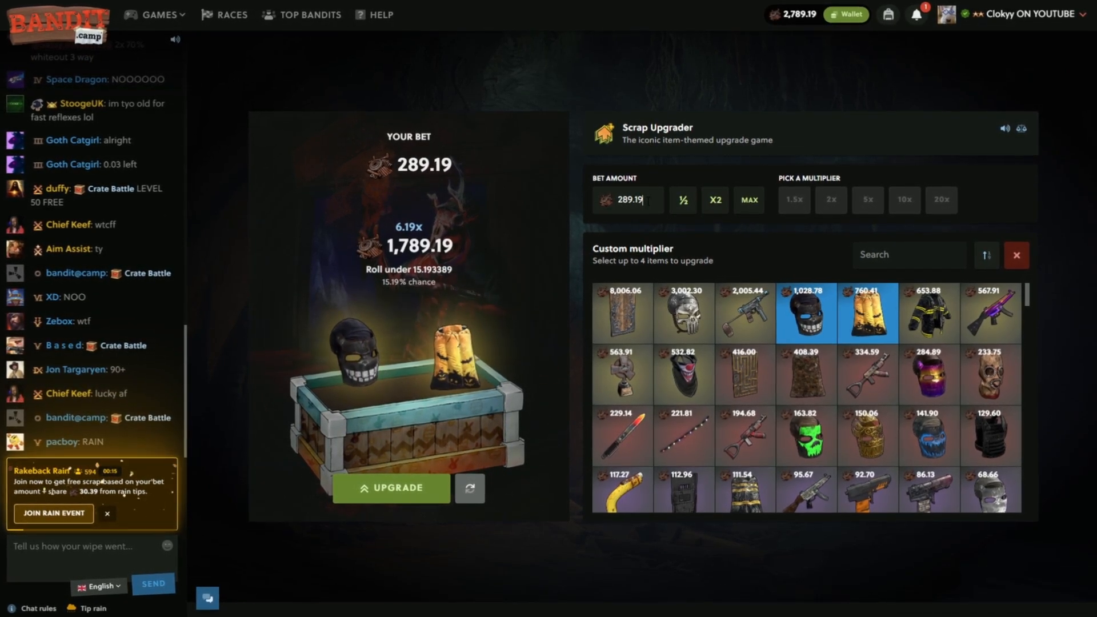
left_click(391, 488)
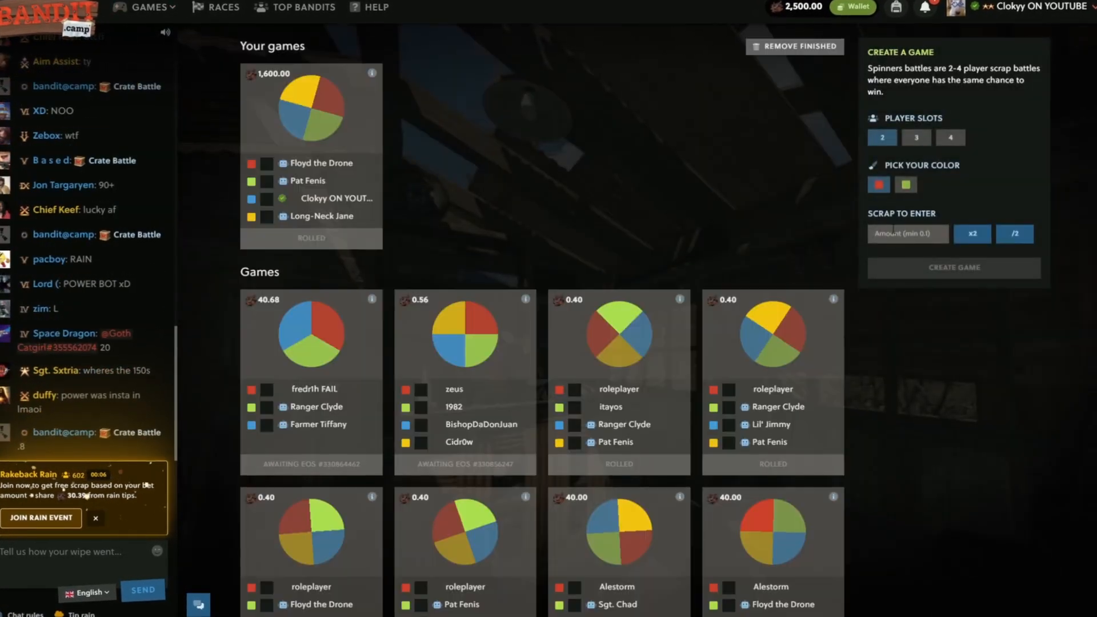
Play a 350-scrap entry, dropping the balance to 2,150
type("350")
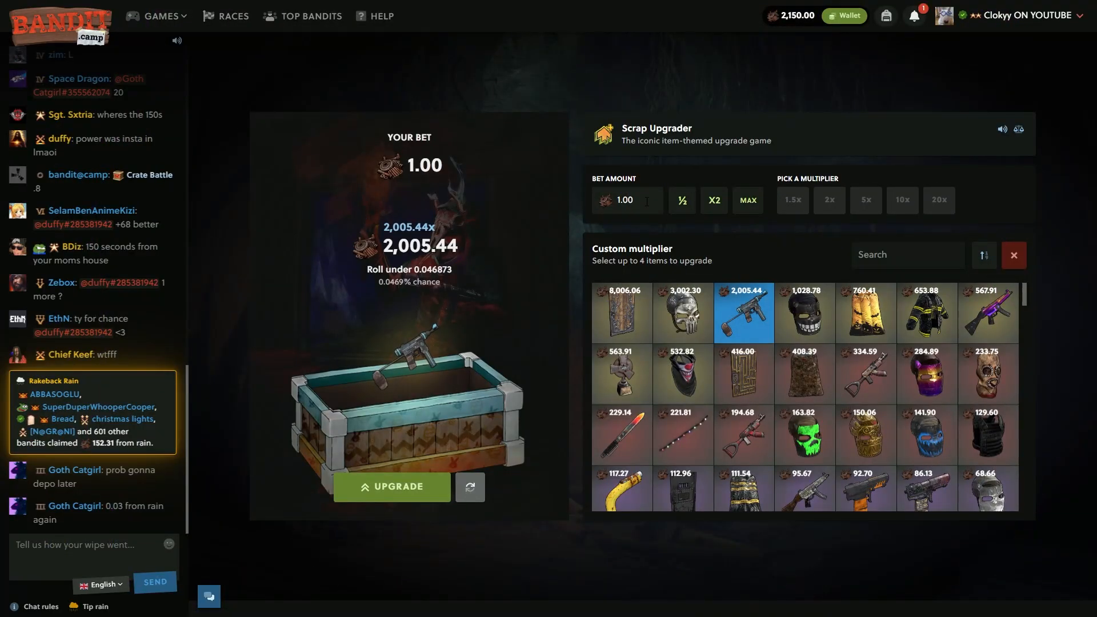
Roll a 150-scrap upgrade toward the 2,005.44 gun
type("150")
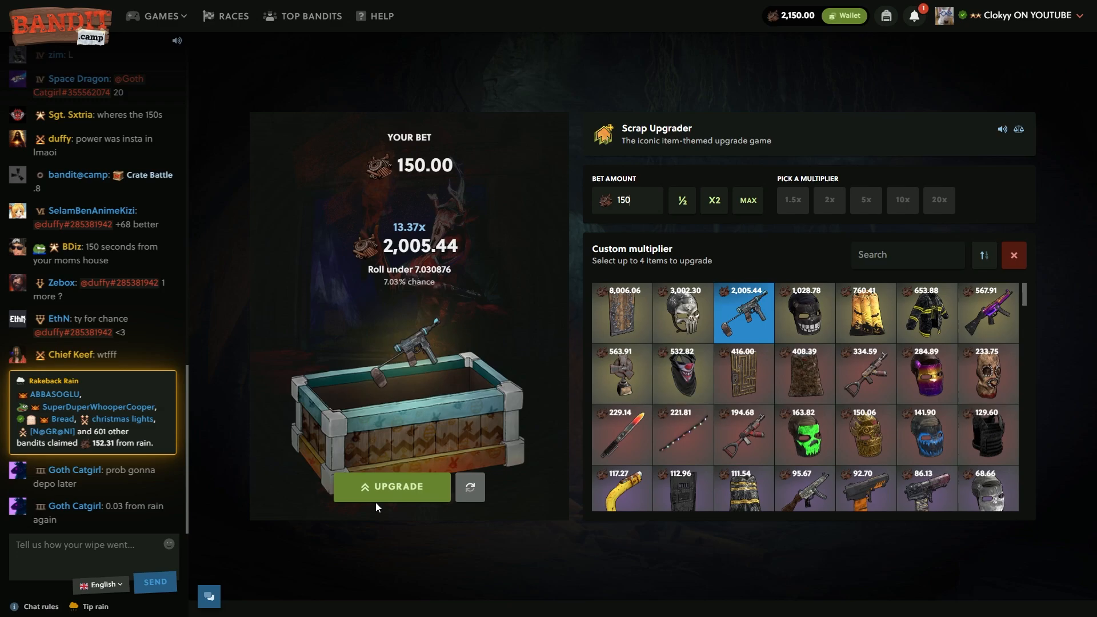
left_click(392, 486)
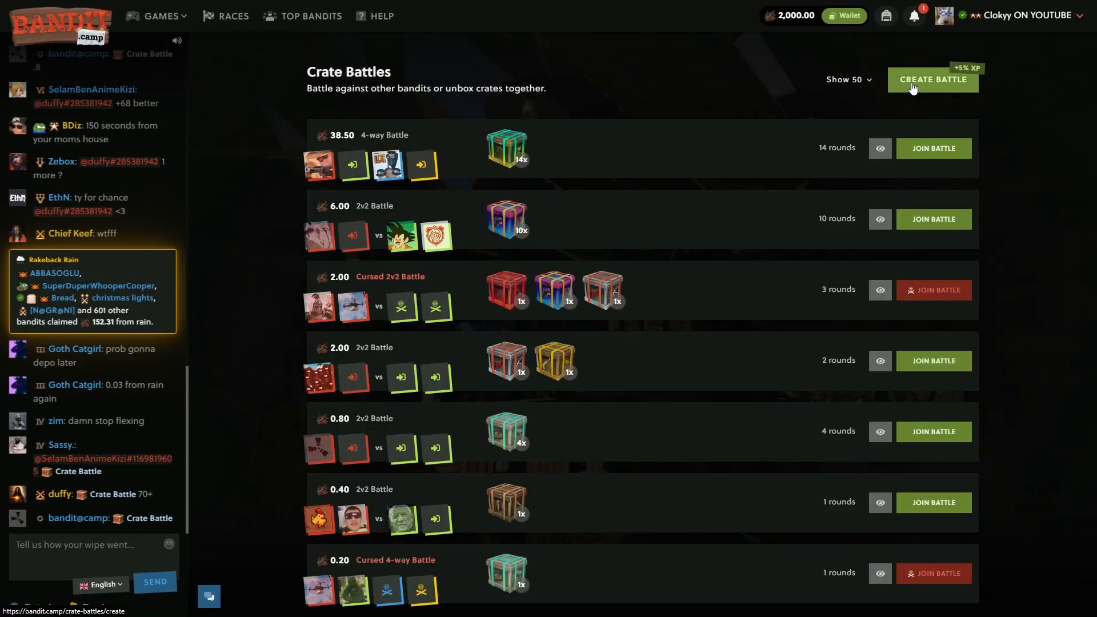
Create a 953.75 2v2 battle of Punishment Addict crates, win 3,133.34, and request a re-create
left_click(932, 80)
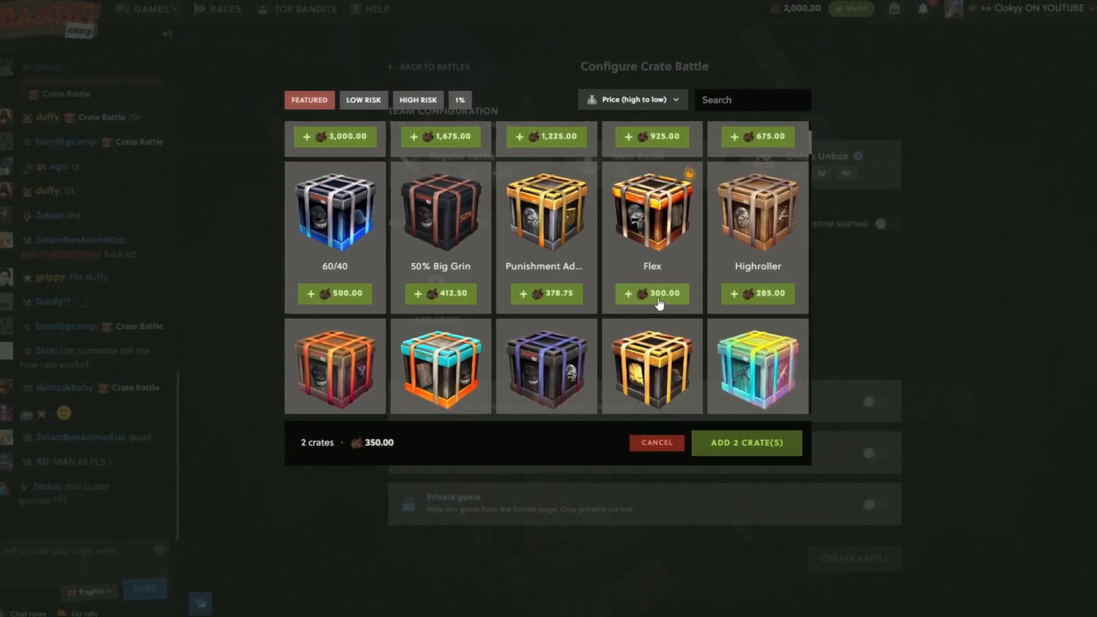
left_click(650, 293)
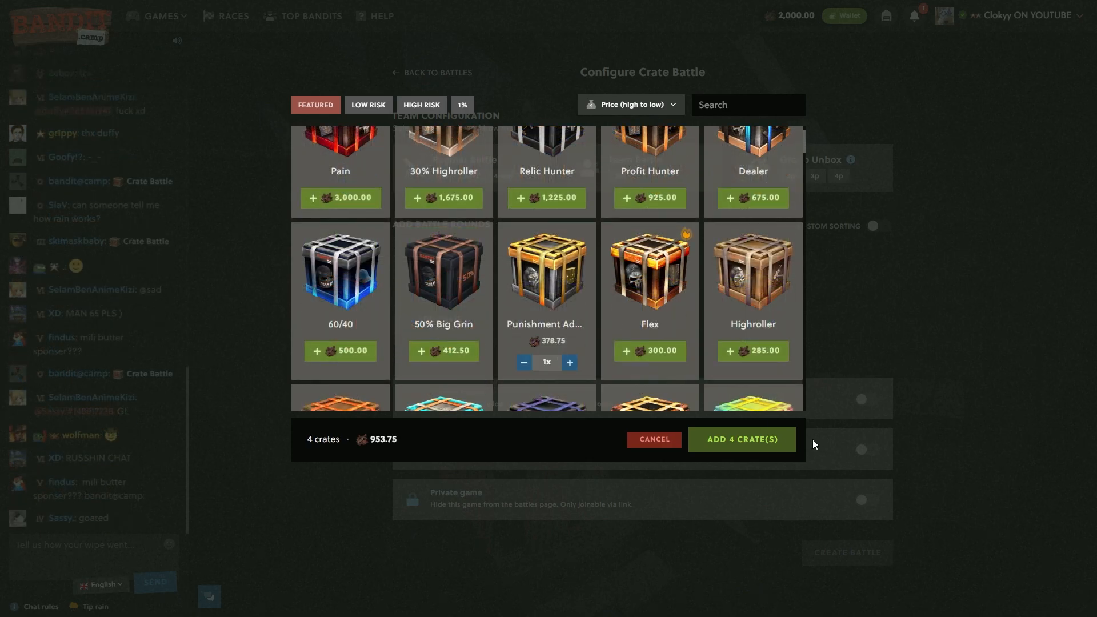
left_click(740, 439)
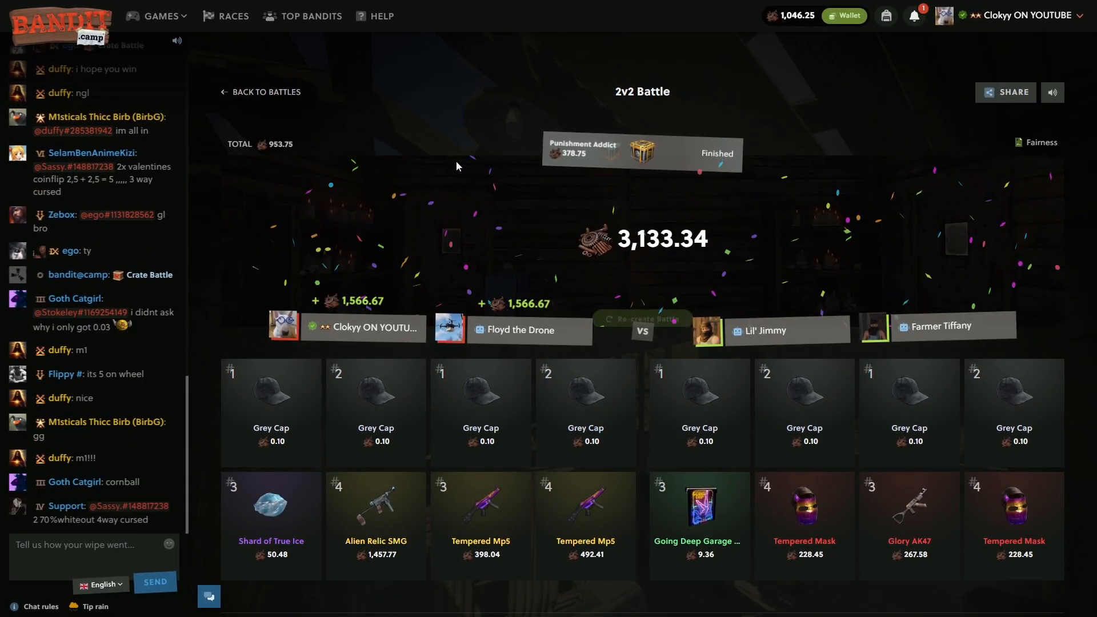
left_click(640, 319)
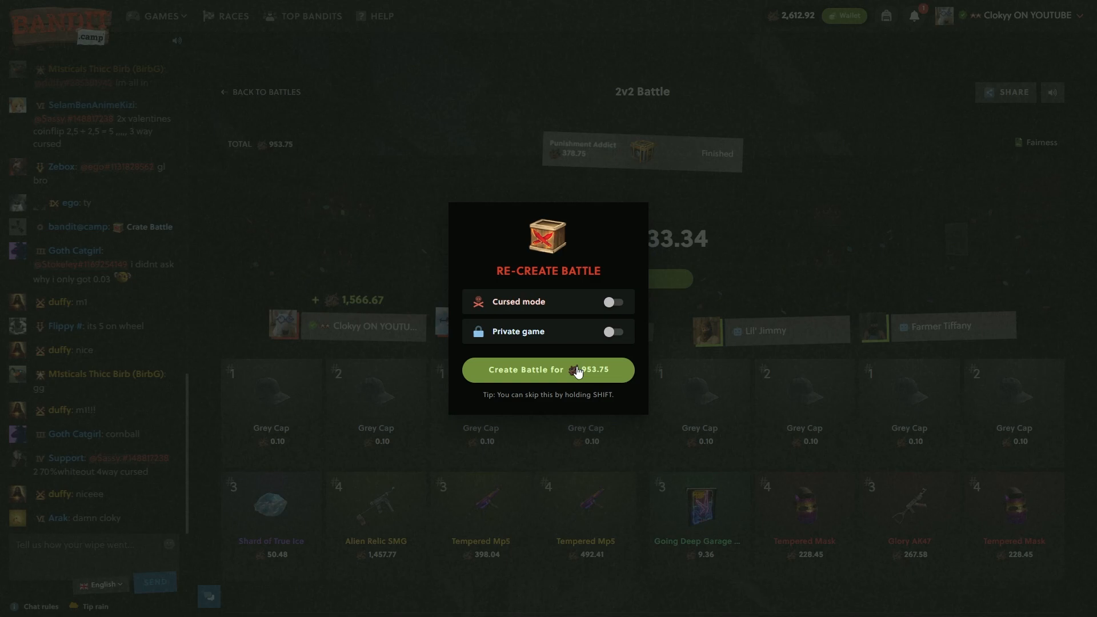
Confirm re-creating the 953.75 battle and return to the battles list at 1,659.17
left_click(547, 369)
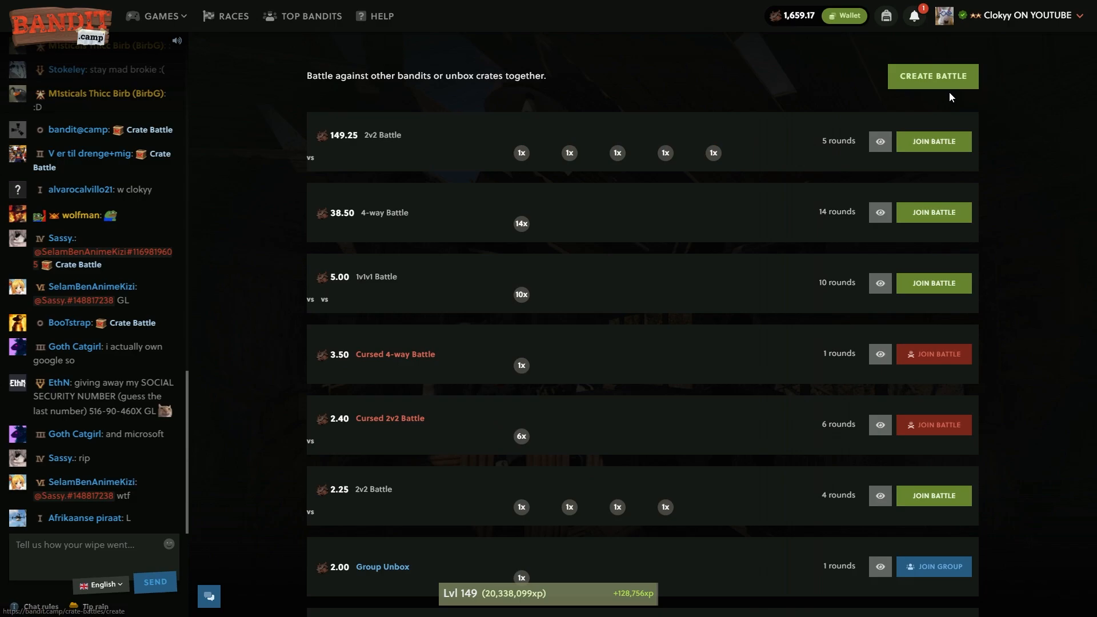
Create a 1,500 five-round Flex and Dealer battle, then a seven-round 1,975 Banger, Flex and Dealer battle
left_click(932, 75)
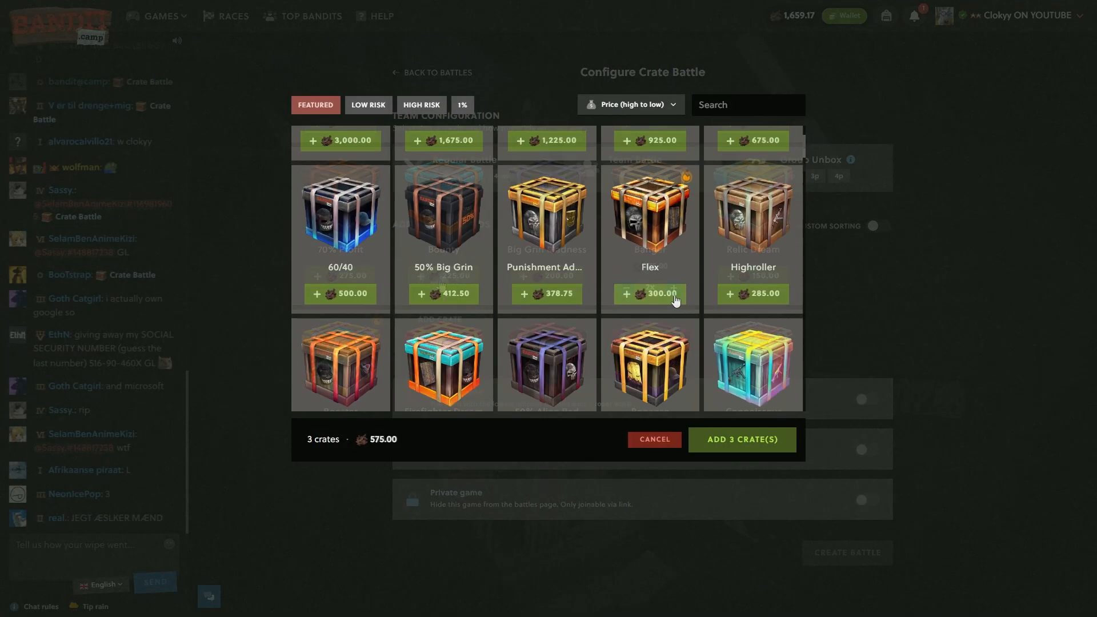
left_click(649, 293)
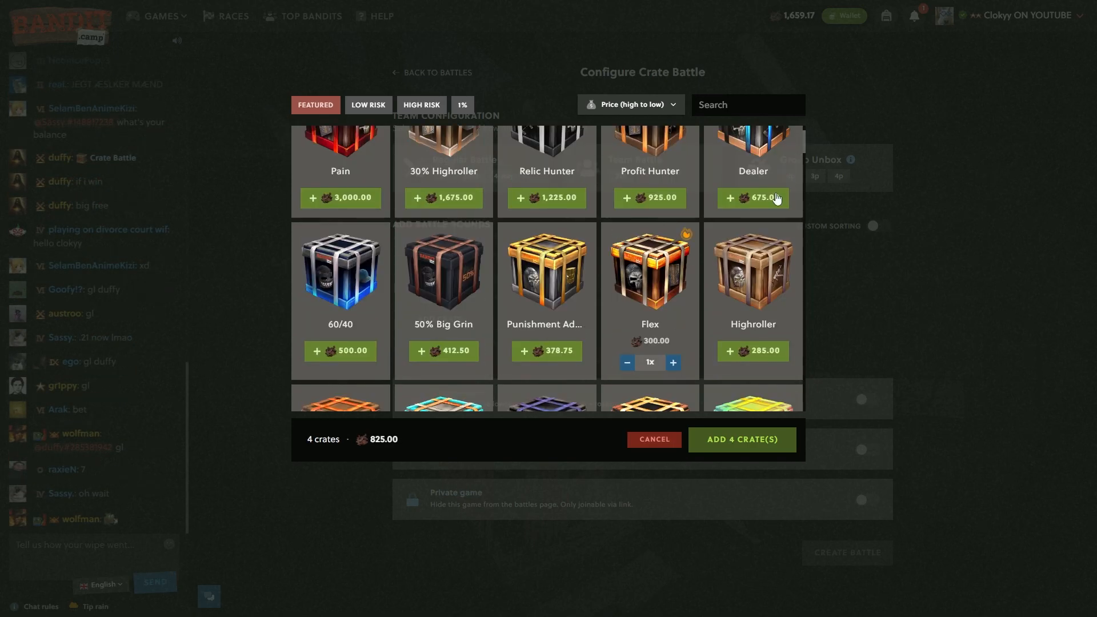
left_click(740, 439)
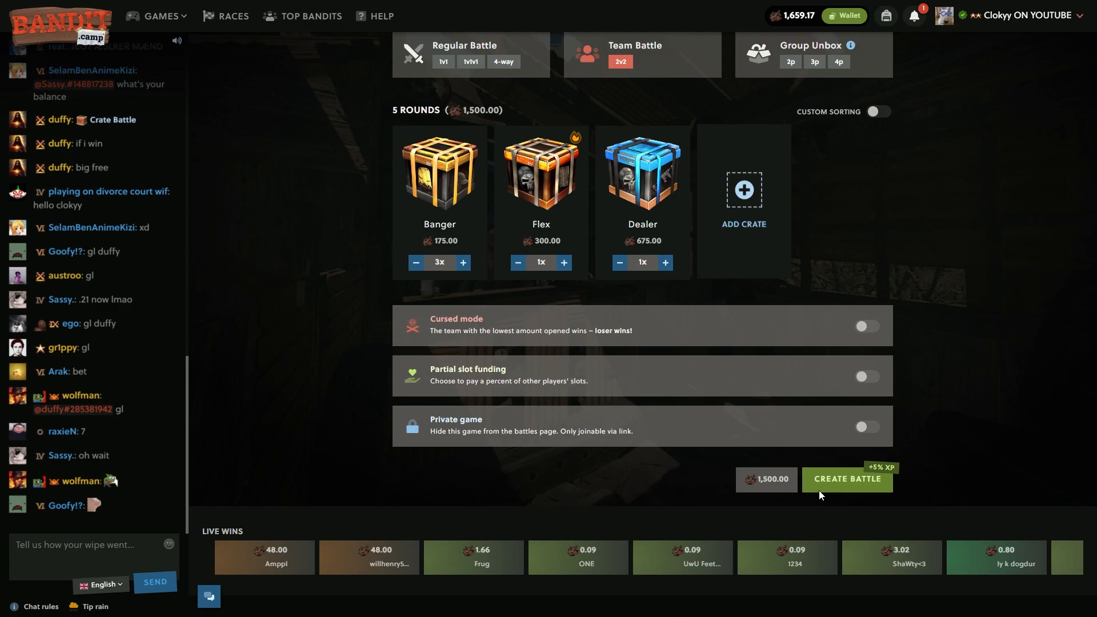
left_click(847, 478)
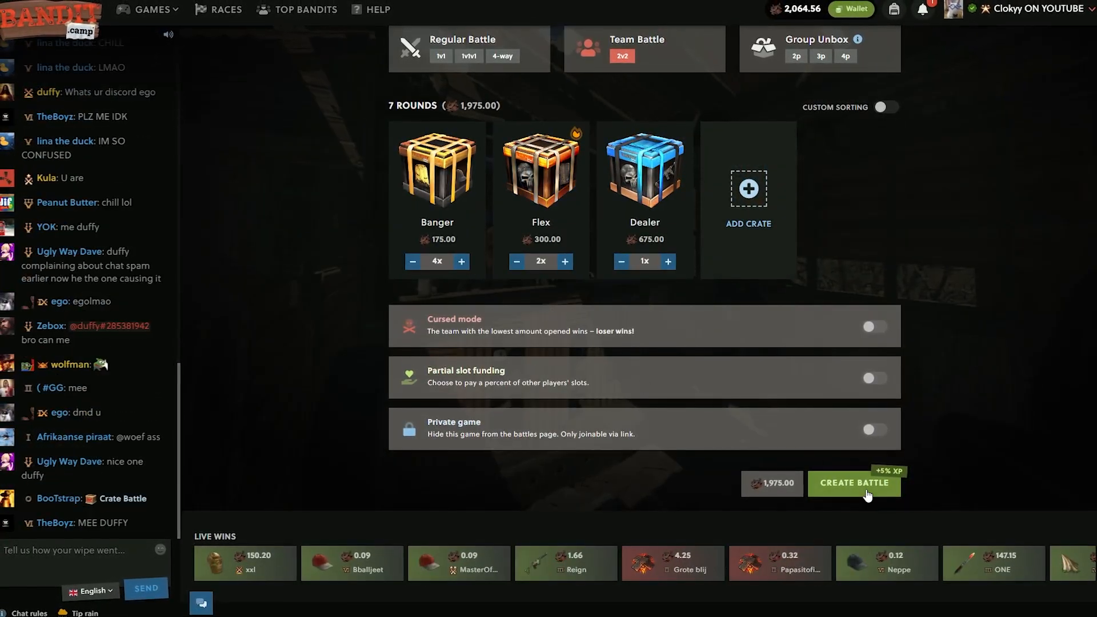
left_click(852, 482)
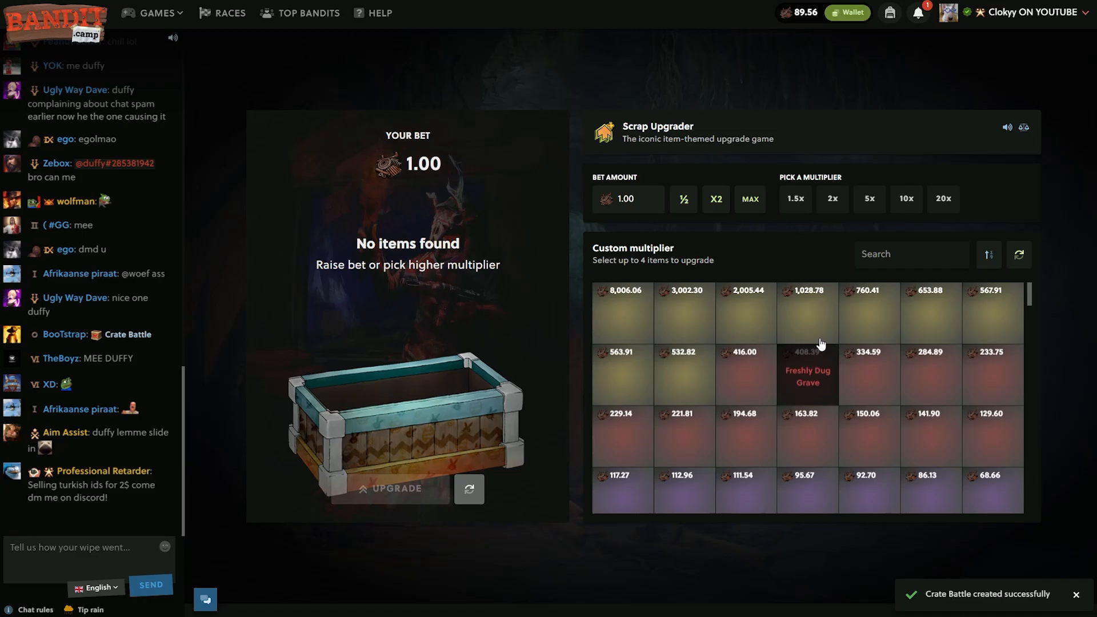
Stake the whole 89.56 balance on an upgrade toward the 2,005.44 item and lose it
left_click(742, 313)
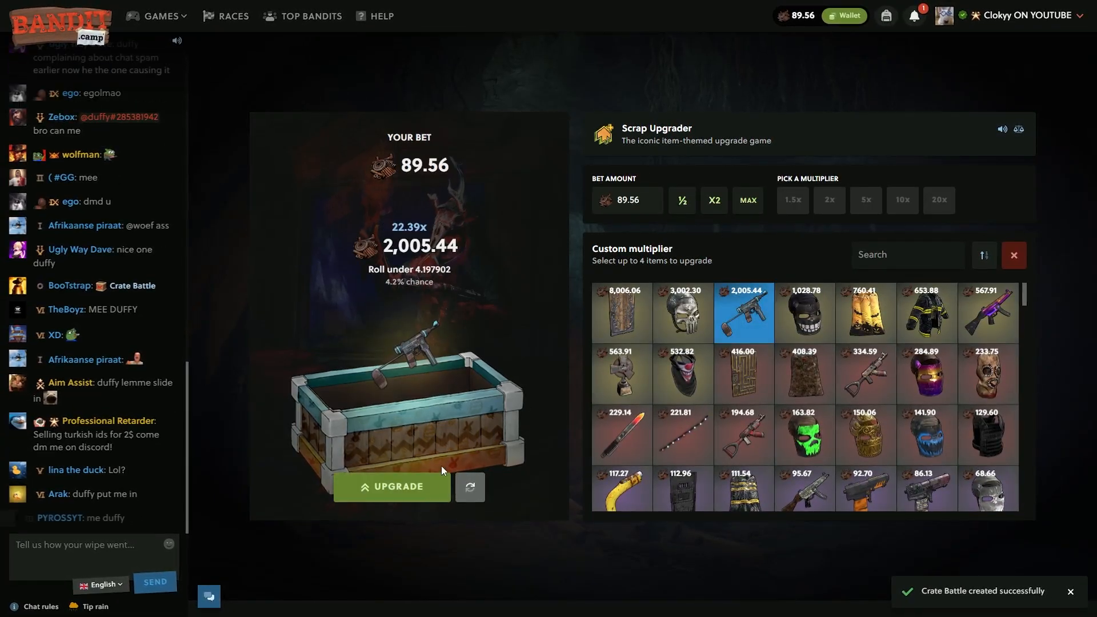
left_click(390, 487)
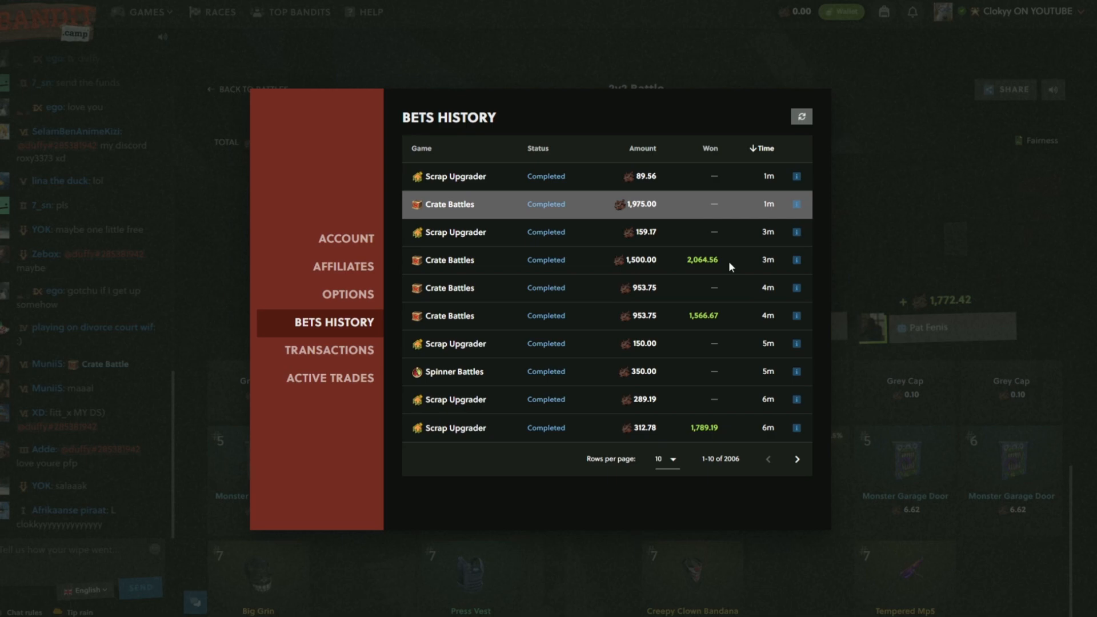
Page through the bets history and close it, returning to the lost 1,975 battle
left_click(800, 457)
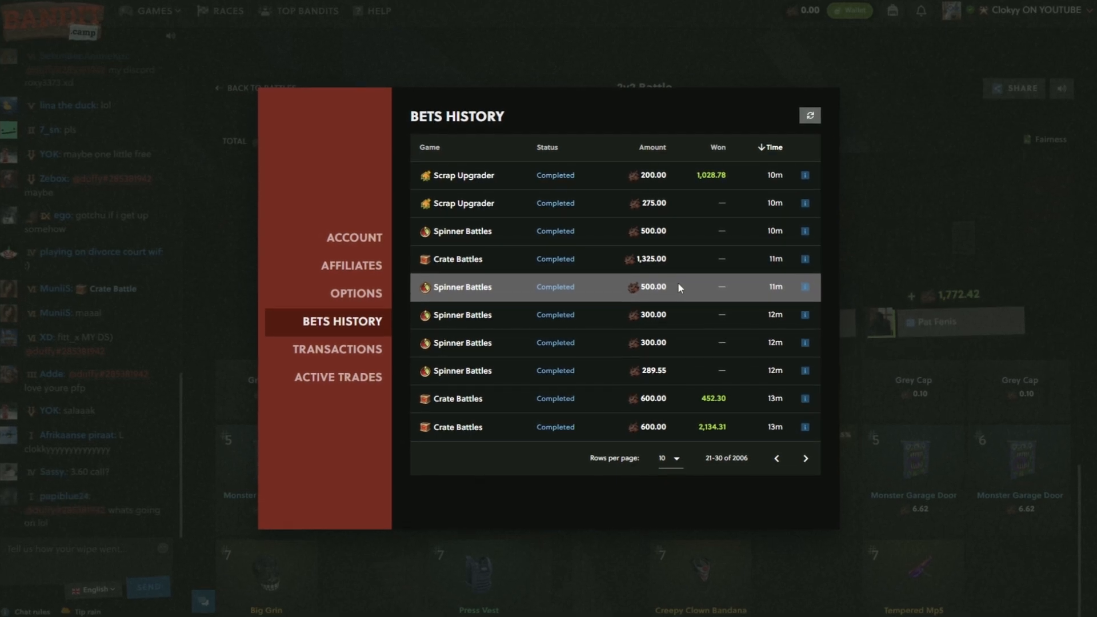
left_click(777, 458)
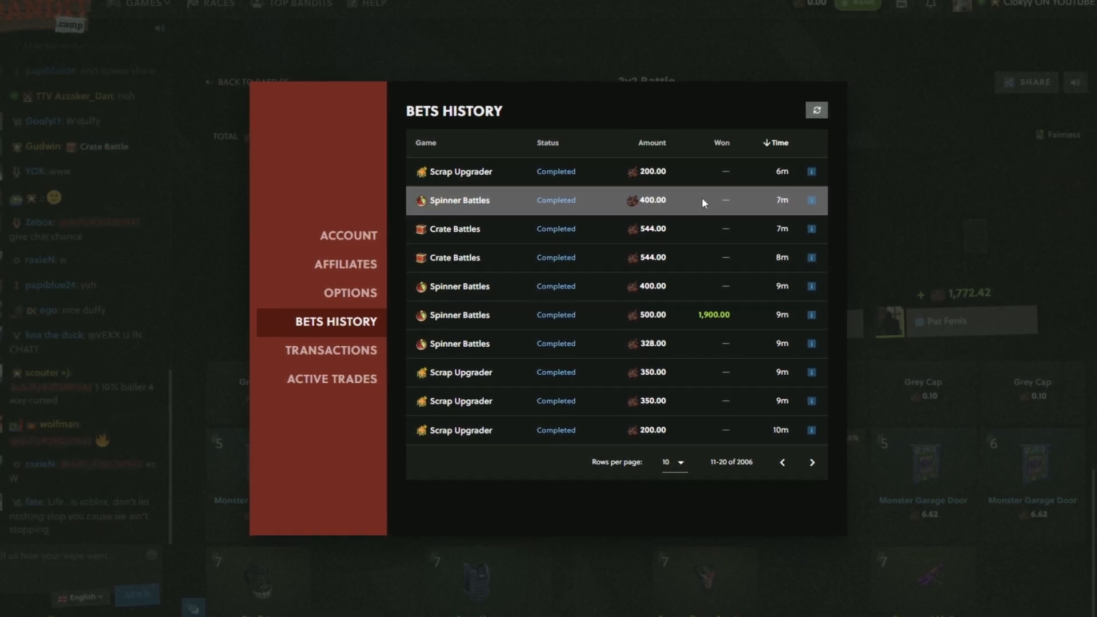
mouse_move(709, 400)
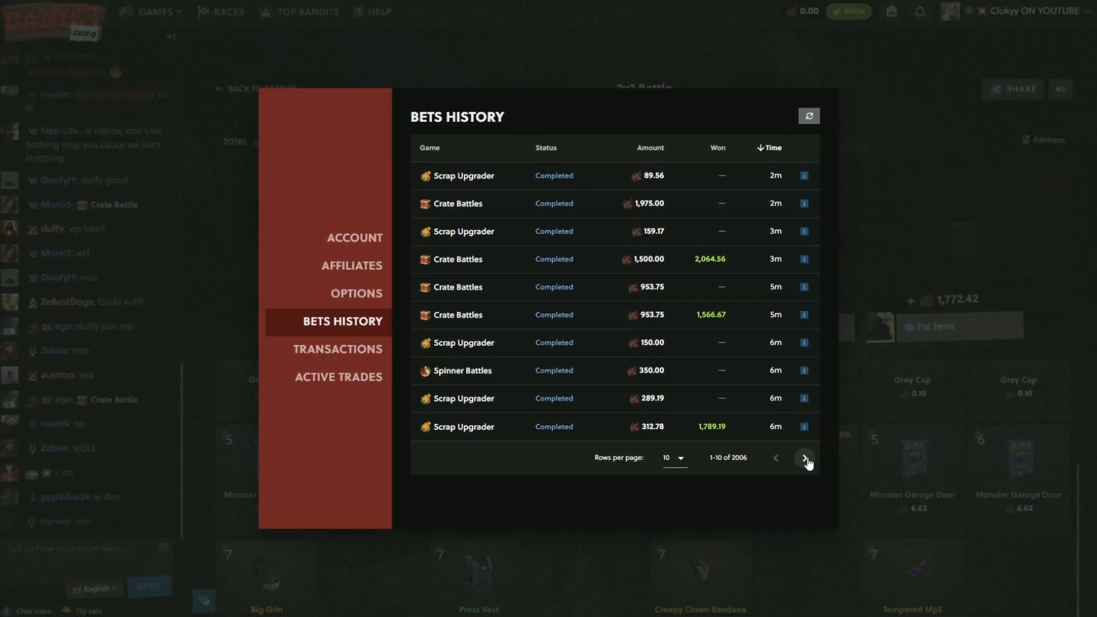
left_click(802, 457)
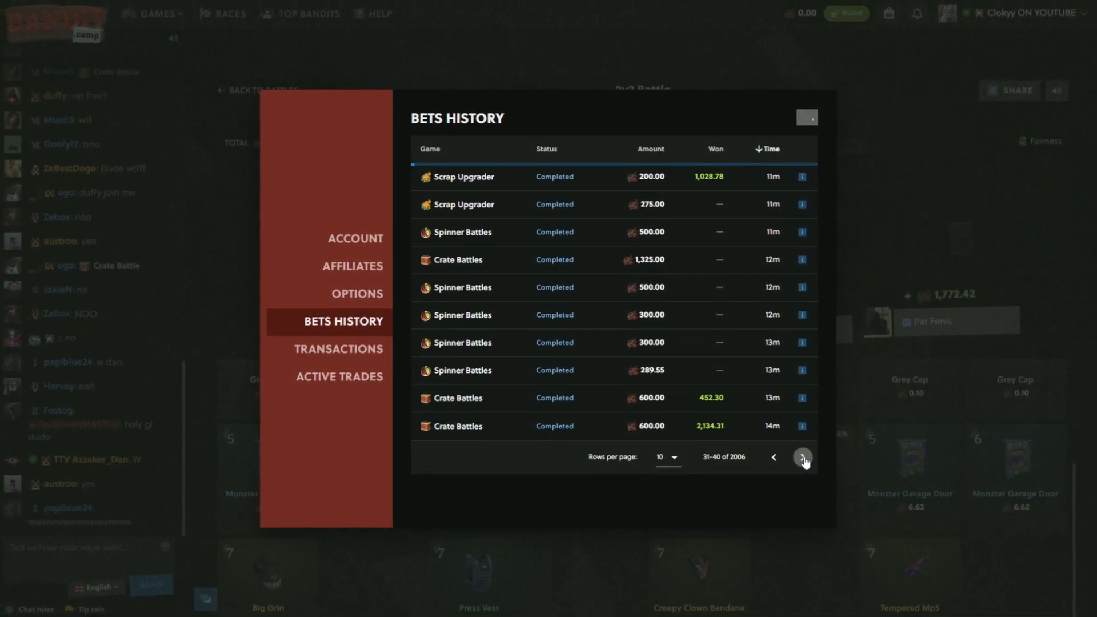
left_click(802, 457)
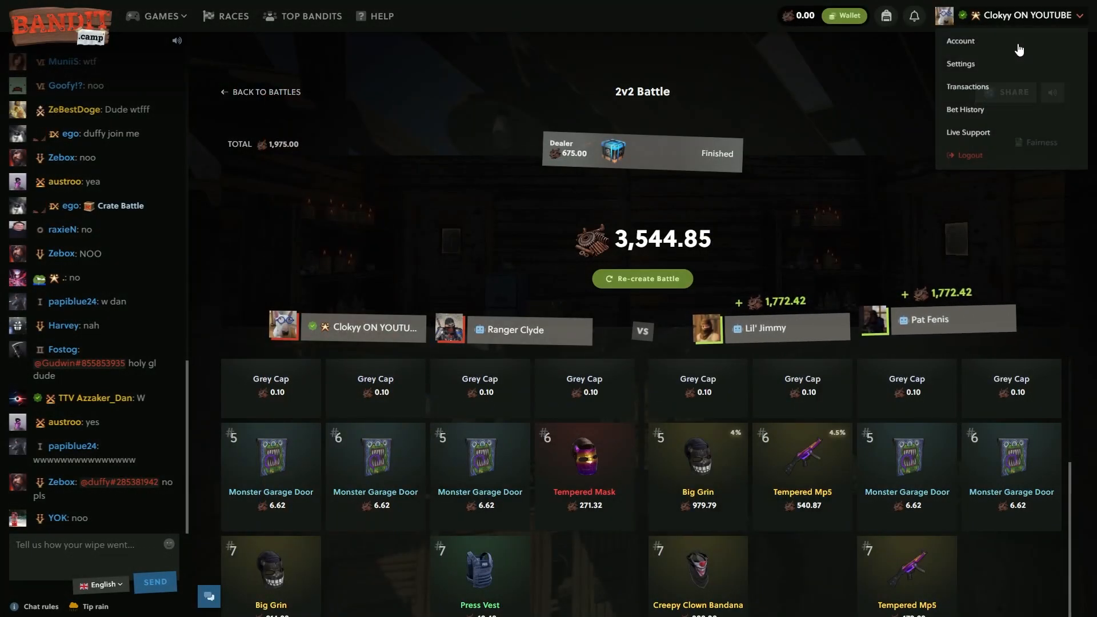
Claim level rewards from the account overview
left_click(961, 41)
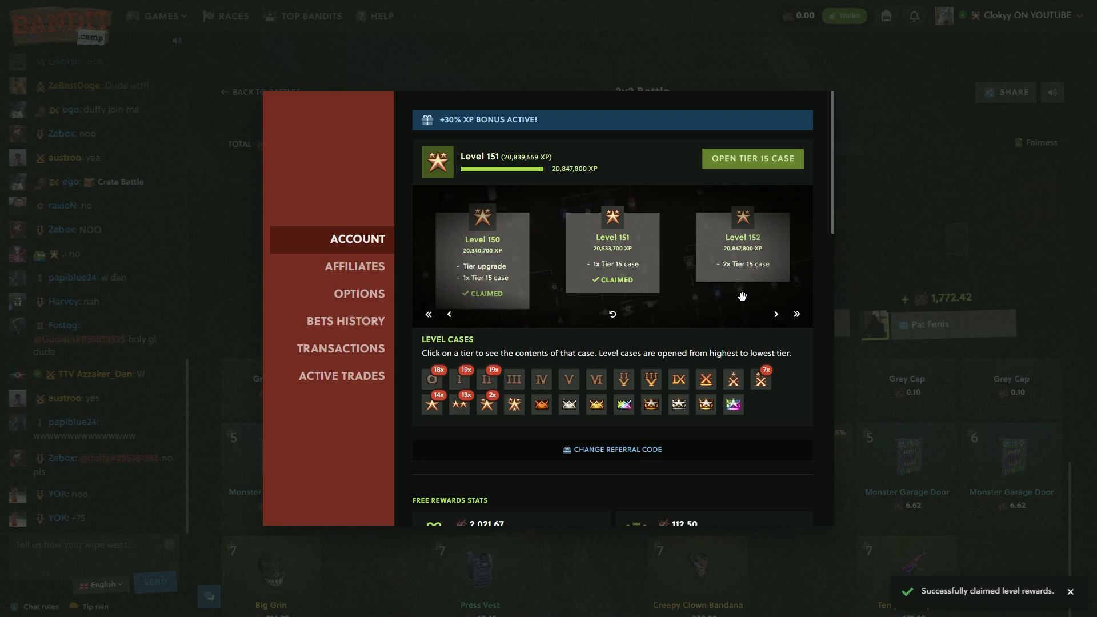
left_click(752, 157)
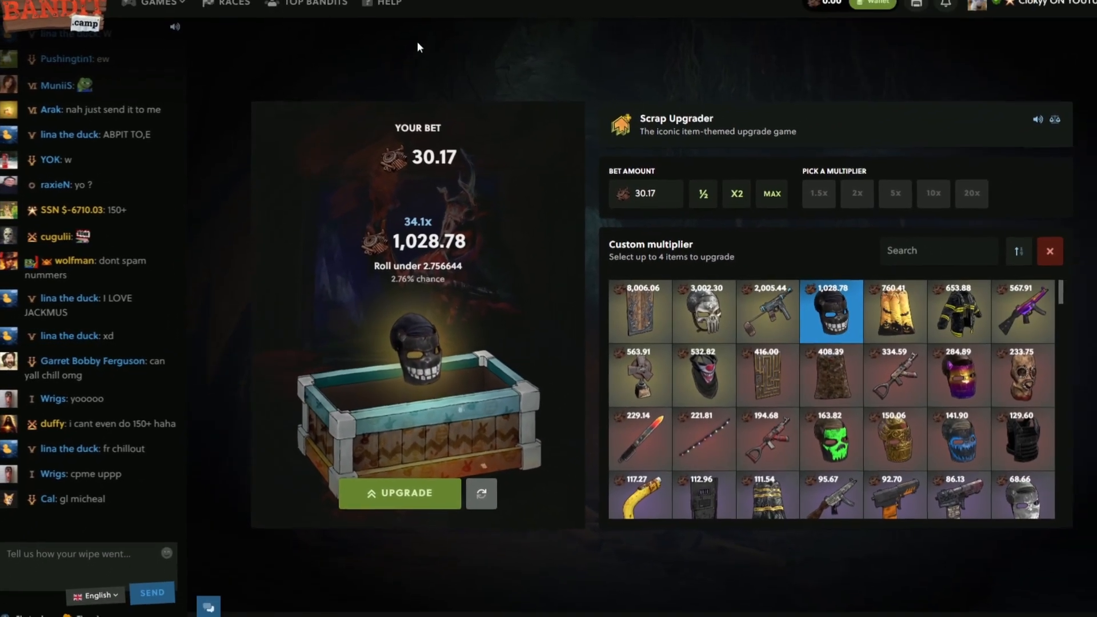
Enter the affiliate code 'clokyy' in the Get Free Scrap redemption form
left_click(158, 6)
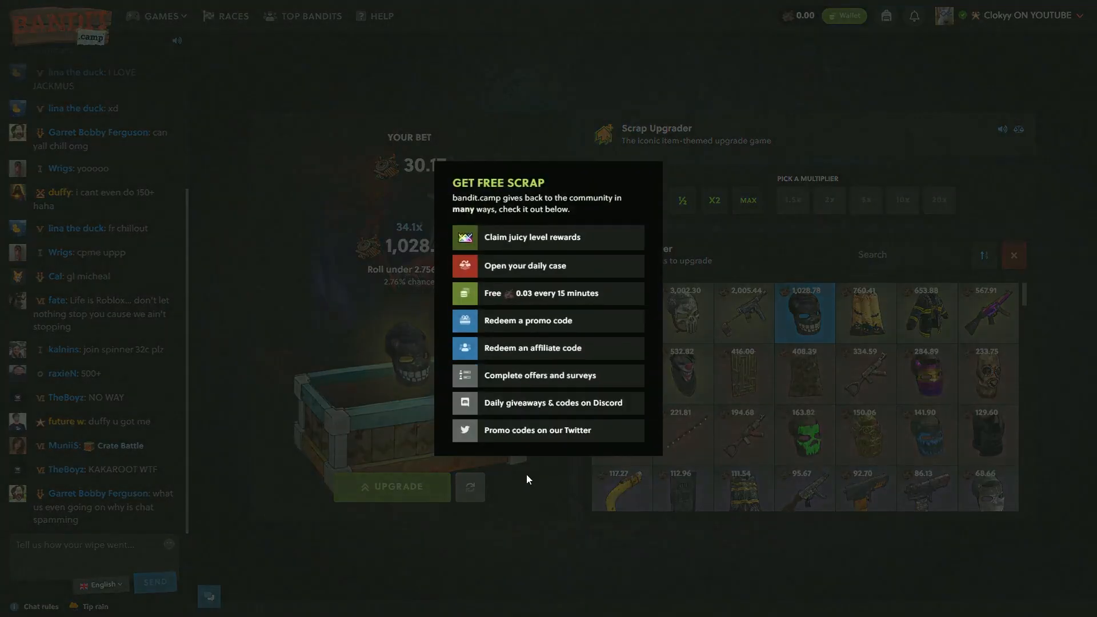
left_click(533, 348)
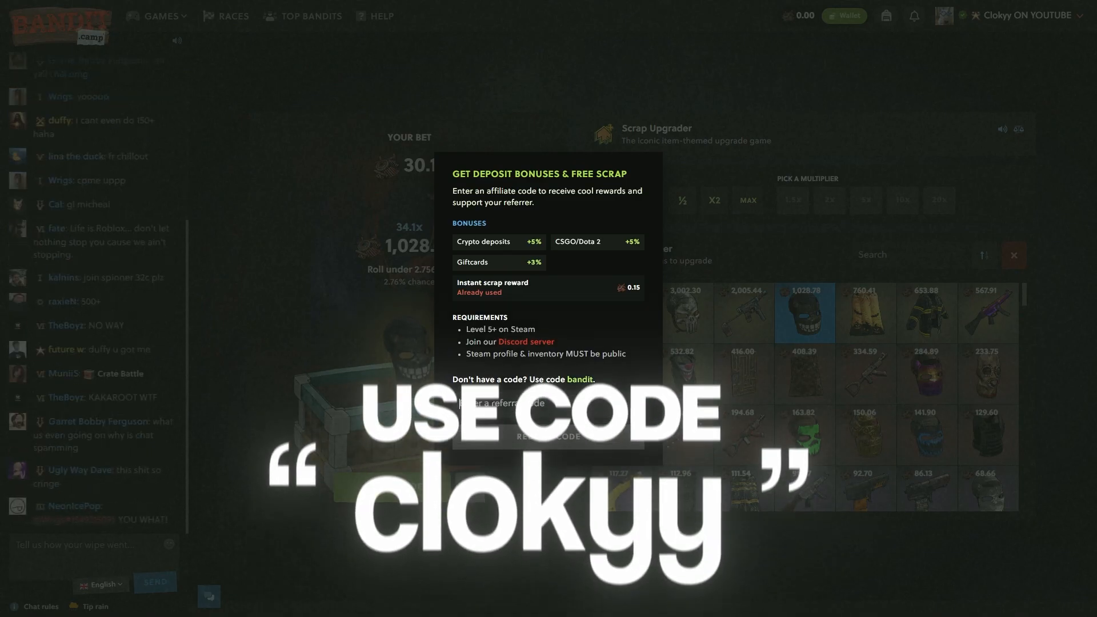
type("clokyy")
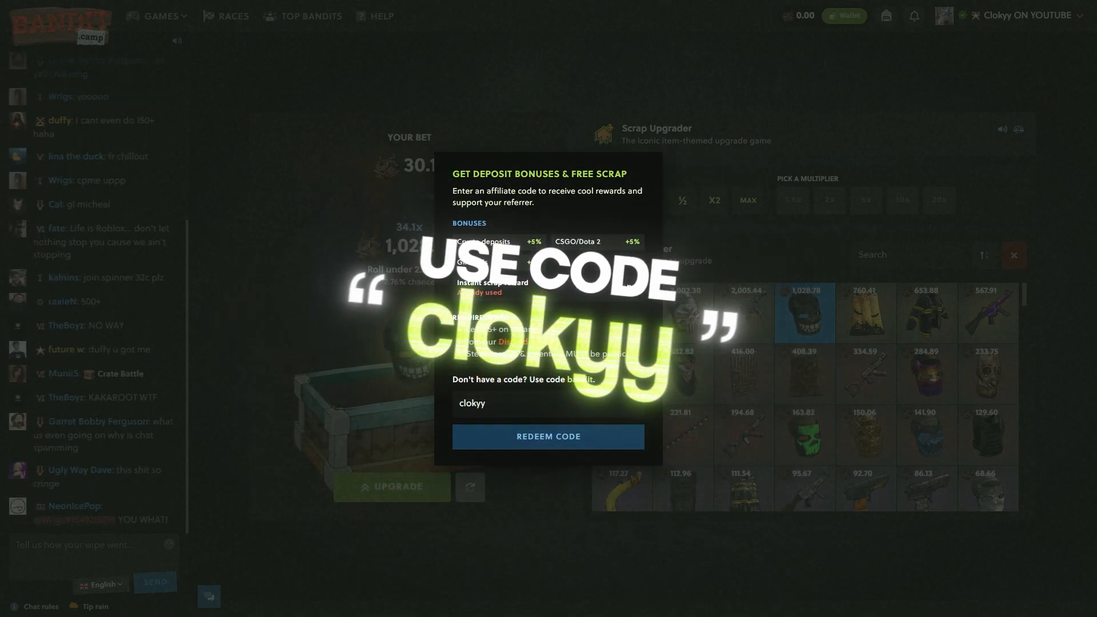